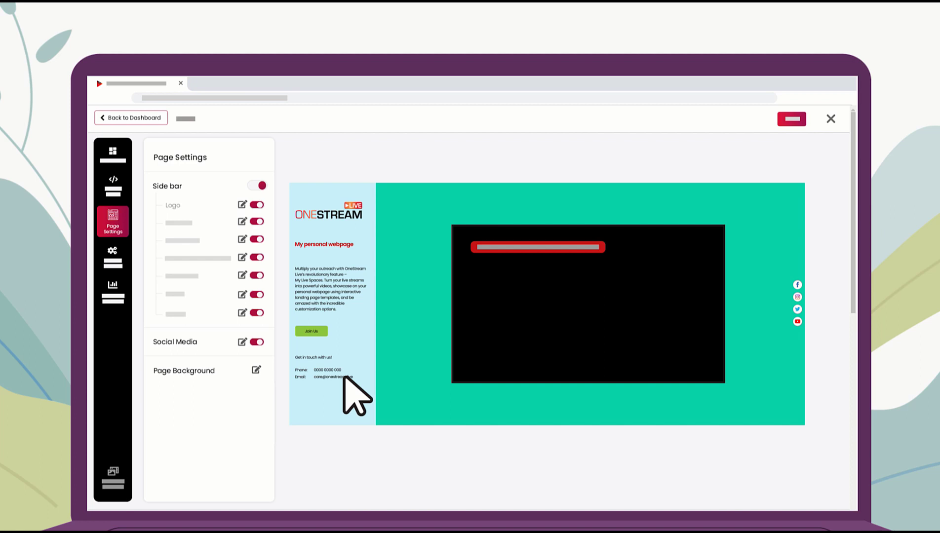
Preview the Embed Player's Password Protected security option and the Domain Settings panel
left_click(113, 185)
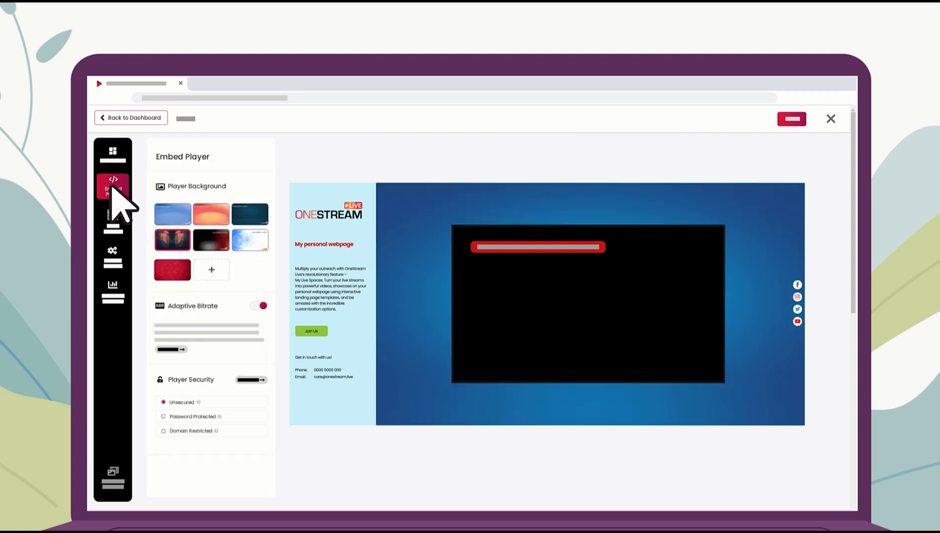
left_click(163, 417)
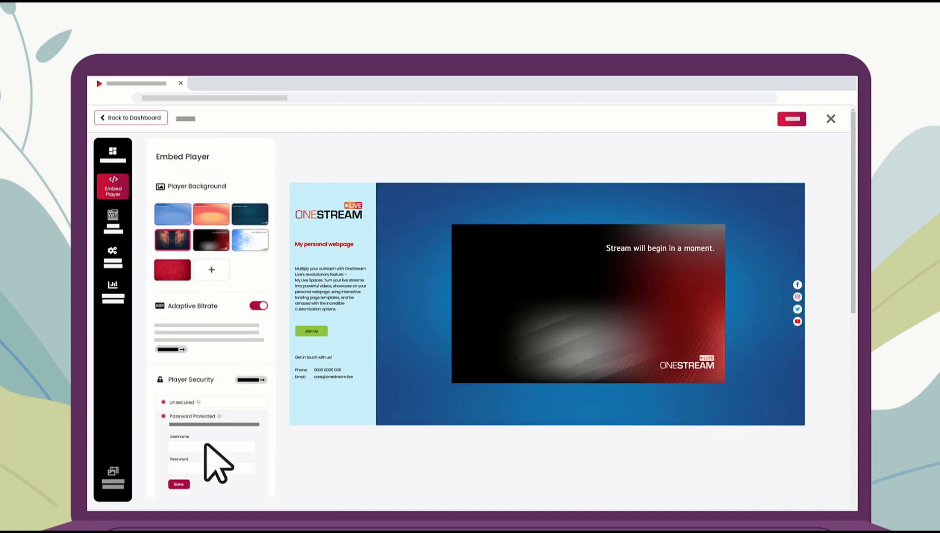
left_click(113, 252)
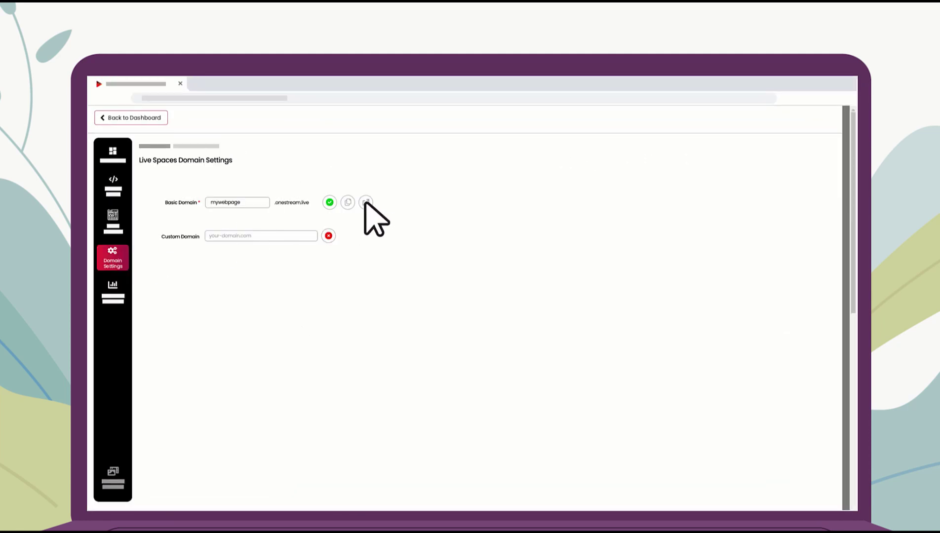
left_click(365, 202)
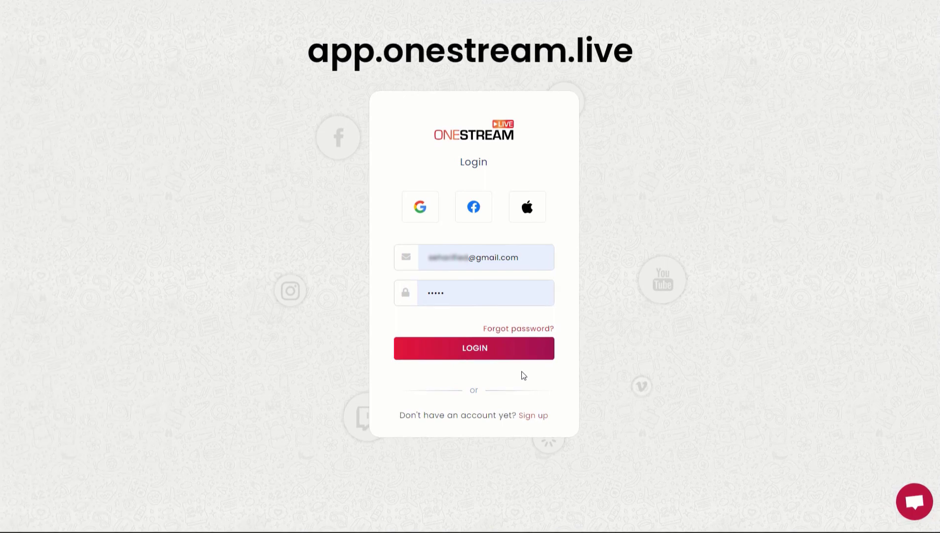
Log in and open My Live Webpage under Live Spaces from the dashboard
left_click(474, 349)
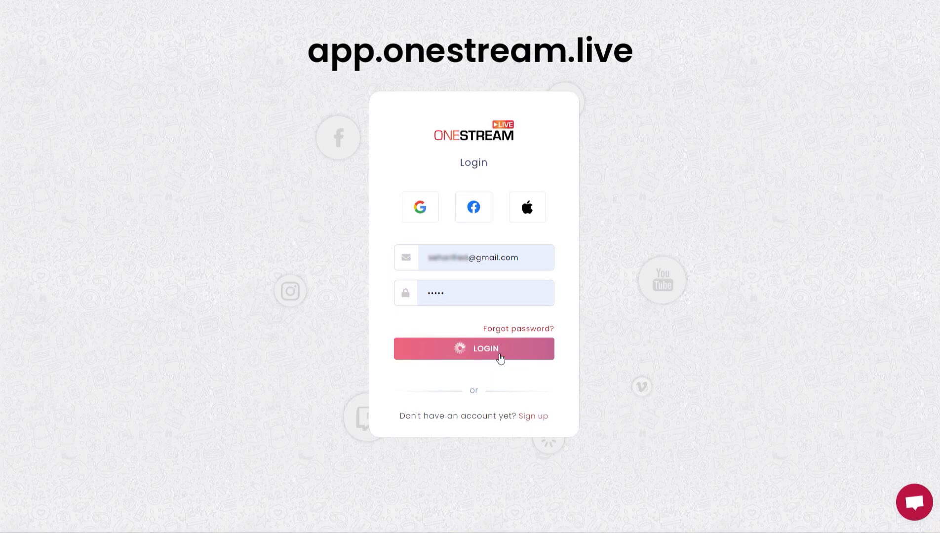
left_click(474, 348)
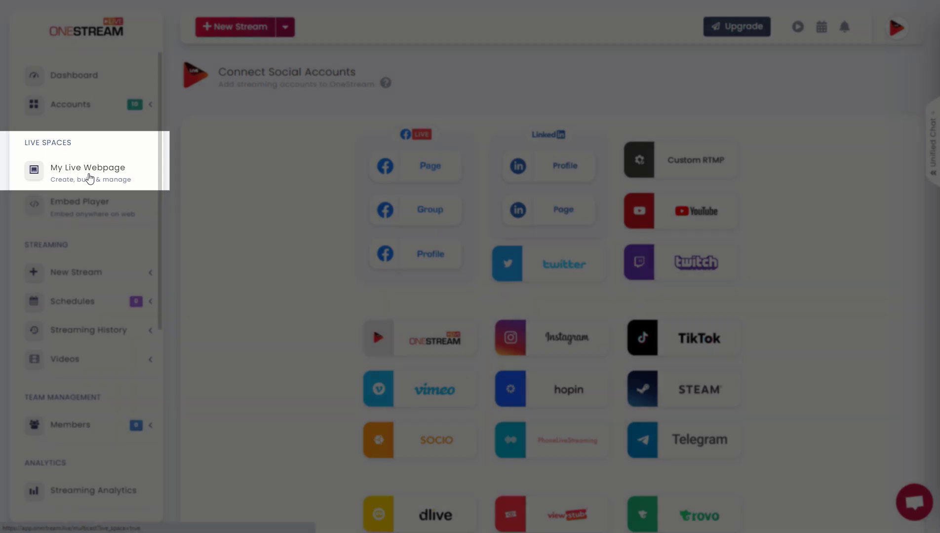
left_click(88, 170)
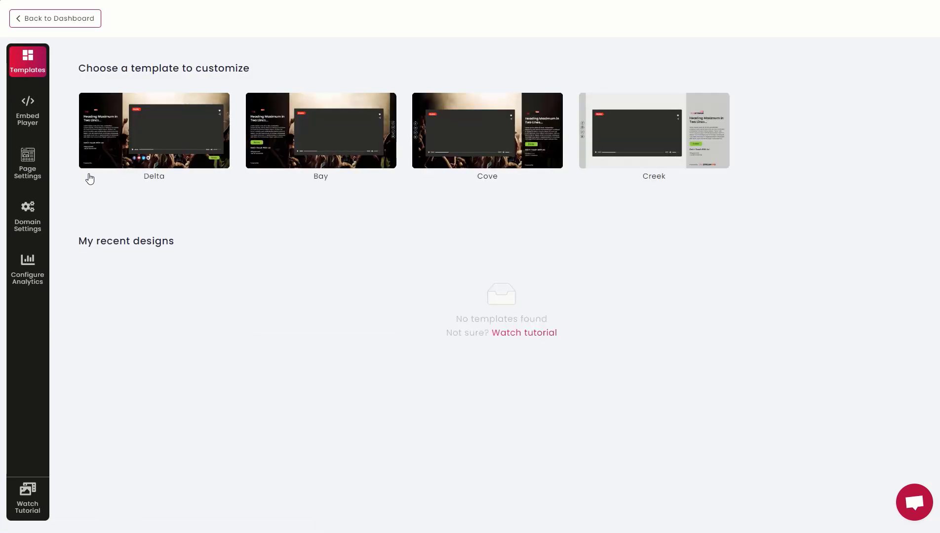
mouse_move(155, 136)
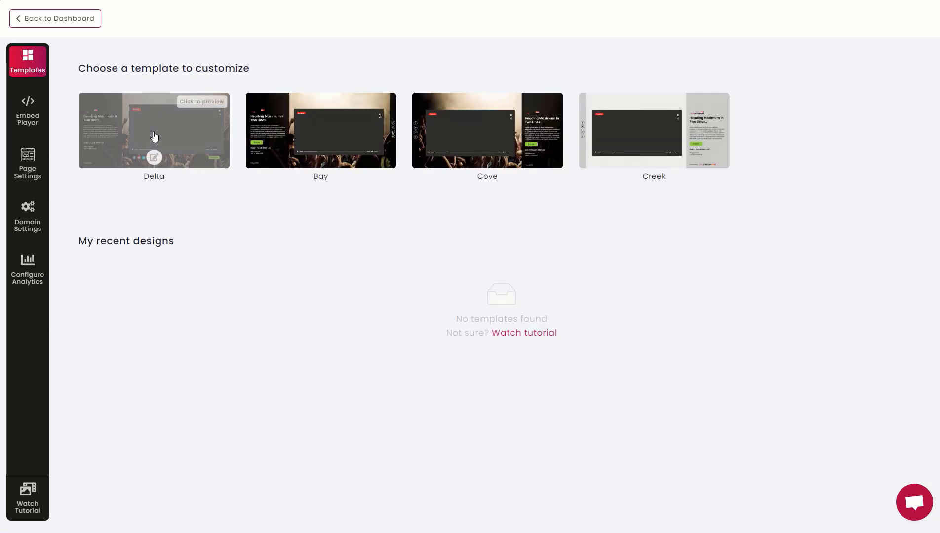
mouse_move(315, 132)
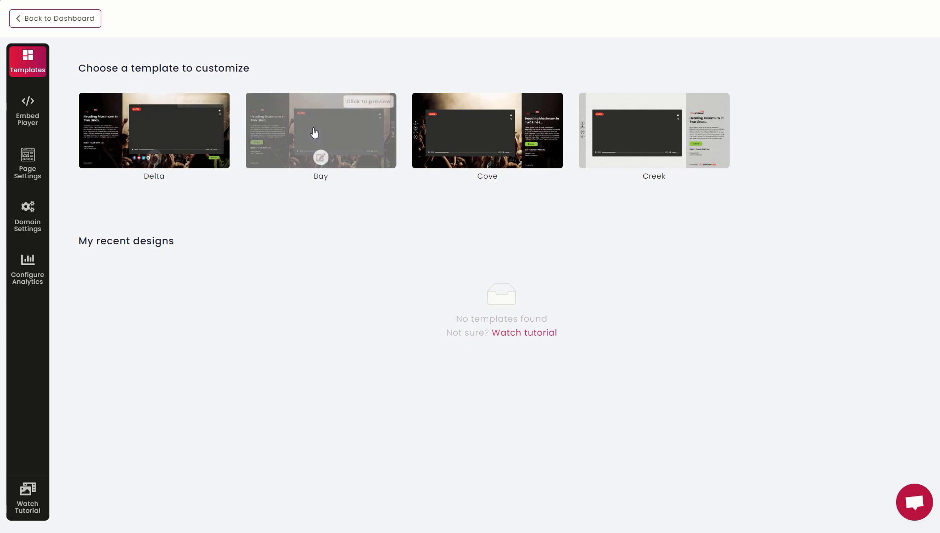
mouse_move(435, 132)
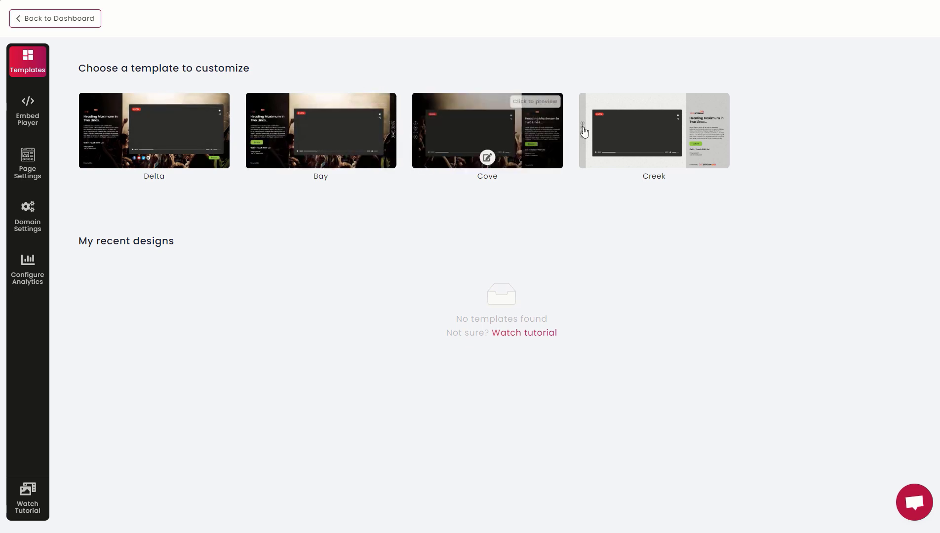
mouse_move(625, 124)
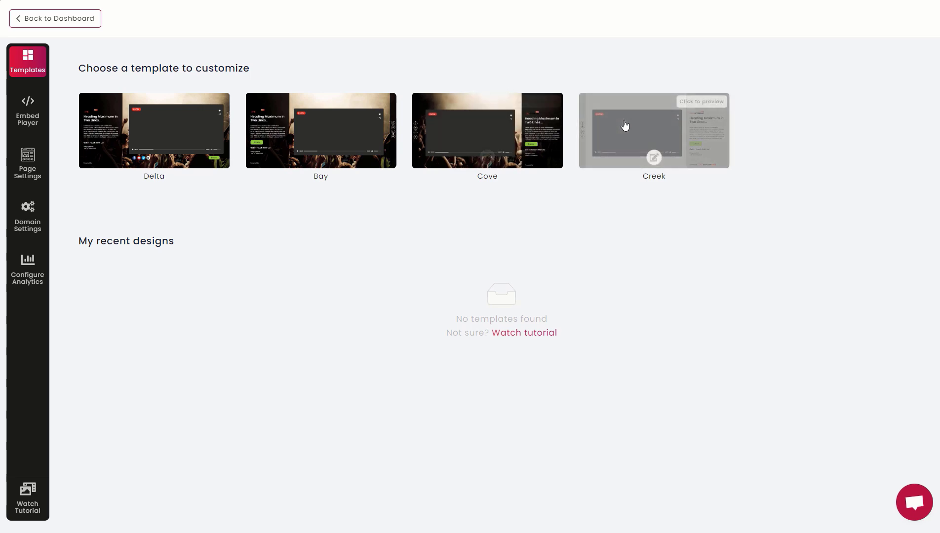
mouse_move(486, 157)
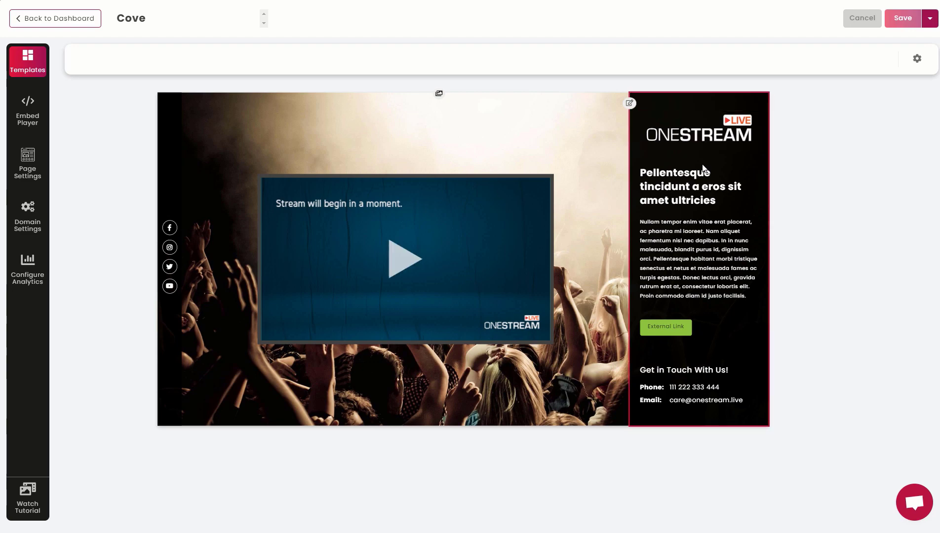
Open the Cove editor's Page Settings panel with information, social media and background sections
left_click(706, 400)
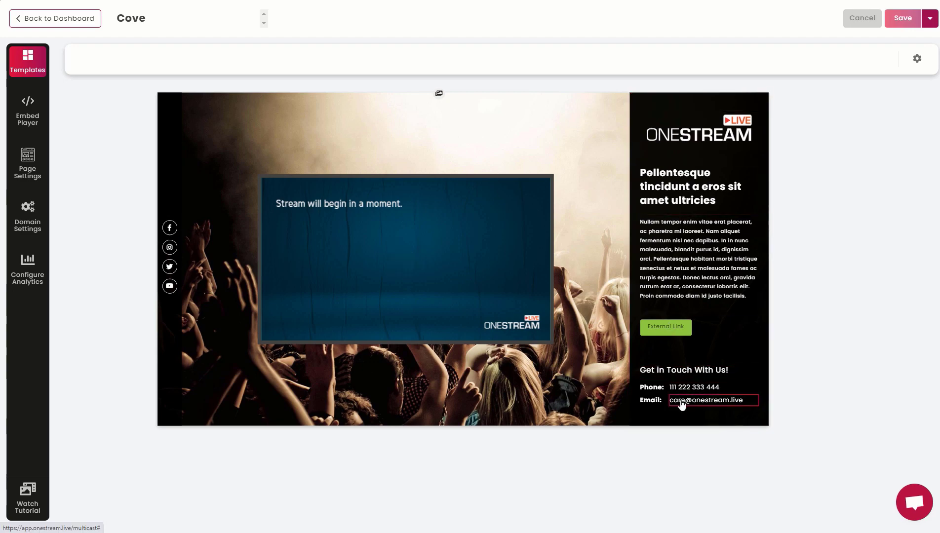
left_click(27, 163)
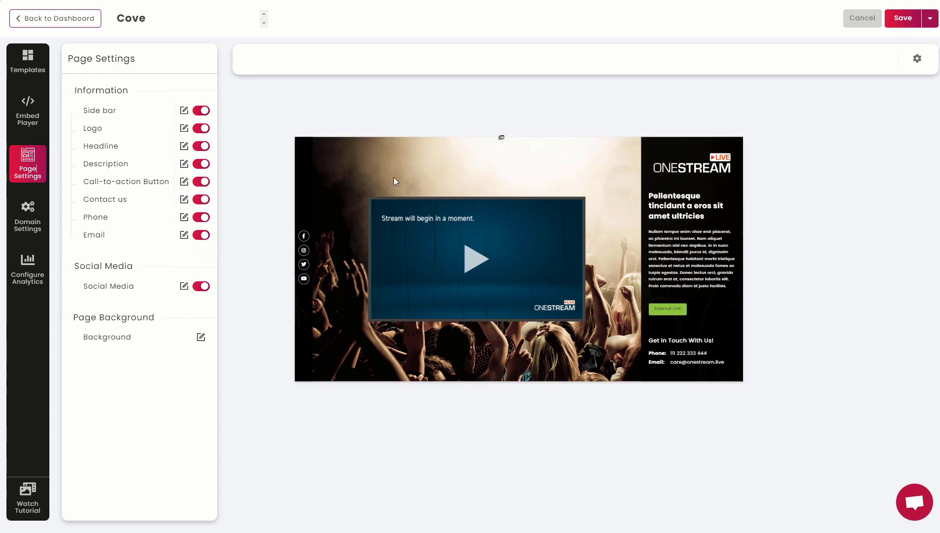
Retitle the sidebar headline 'Live Spaces!' and raise its font size to 24
left_click(687, 206)
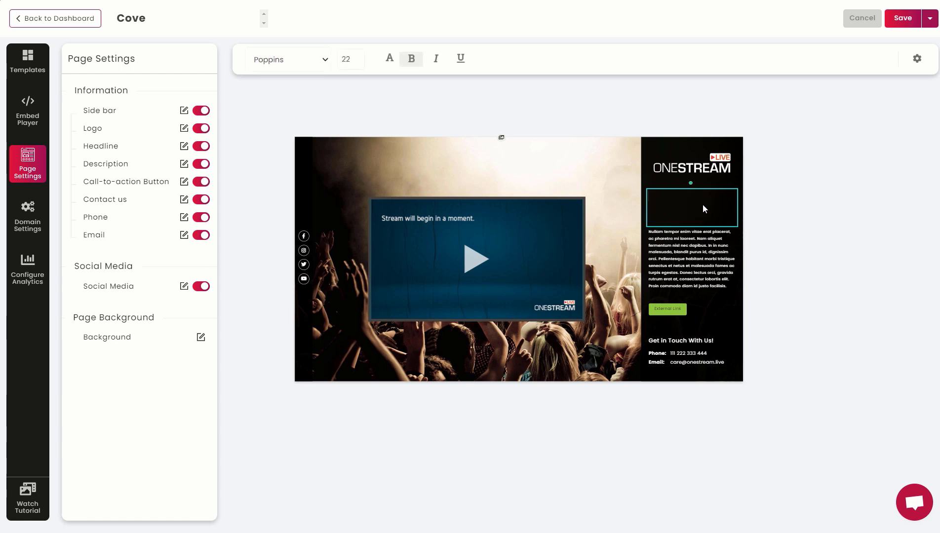
type("Live Spaces!")
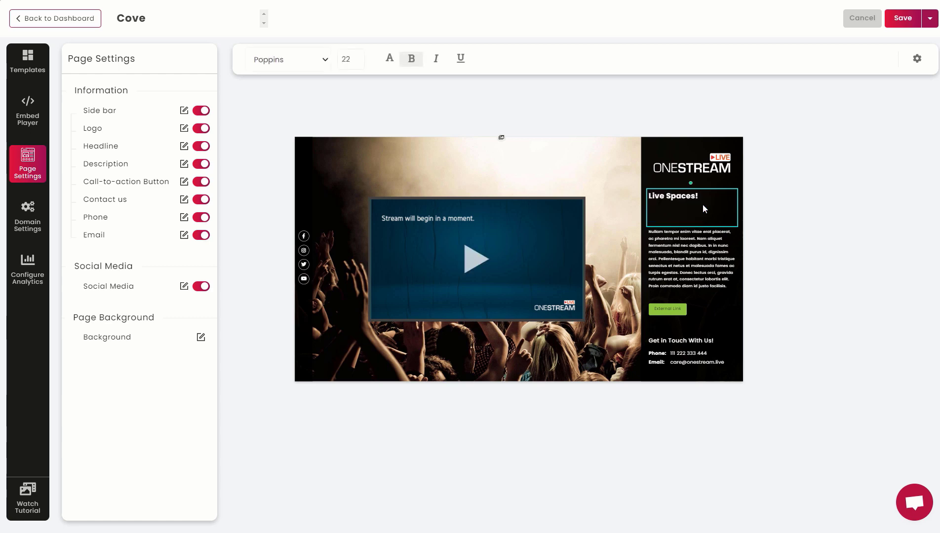
left_click(286, 60)
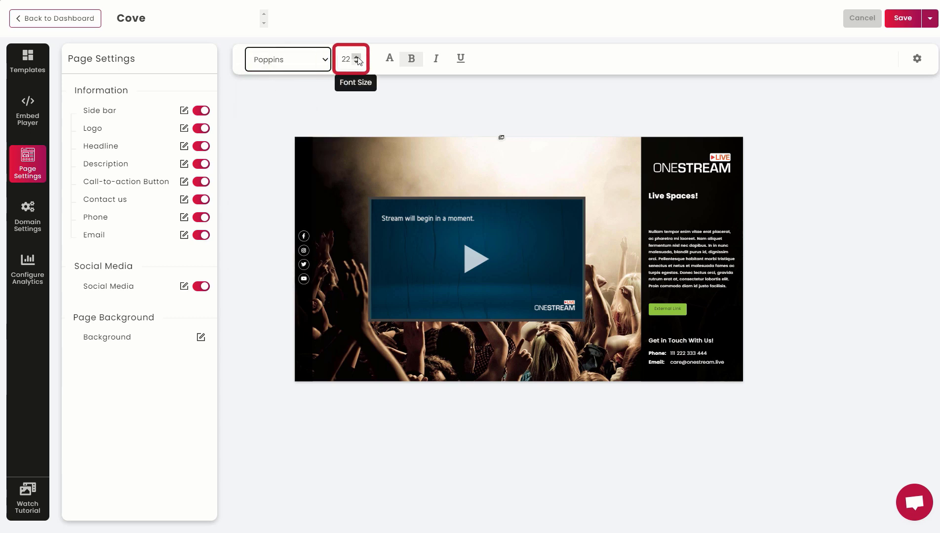
left_click(359, 57)
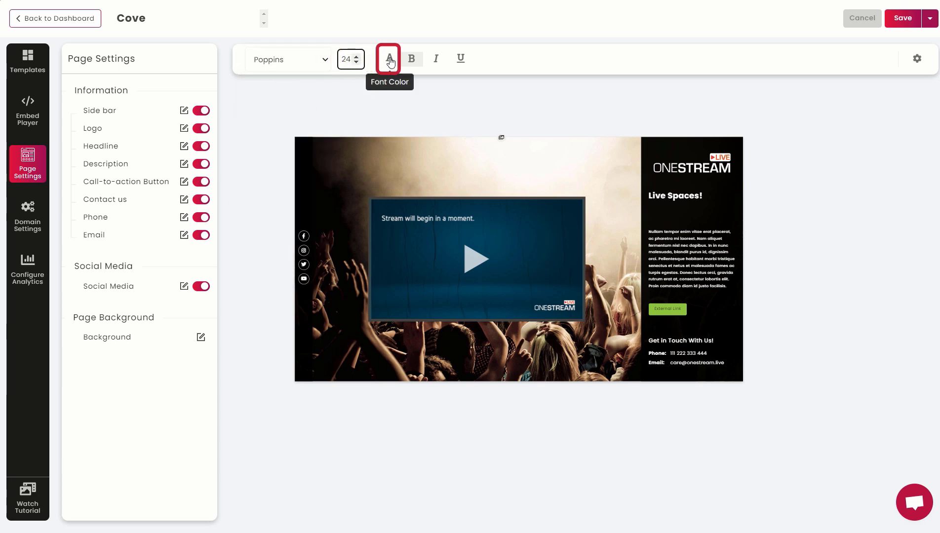
mouse_move(436, 63)
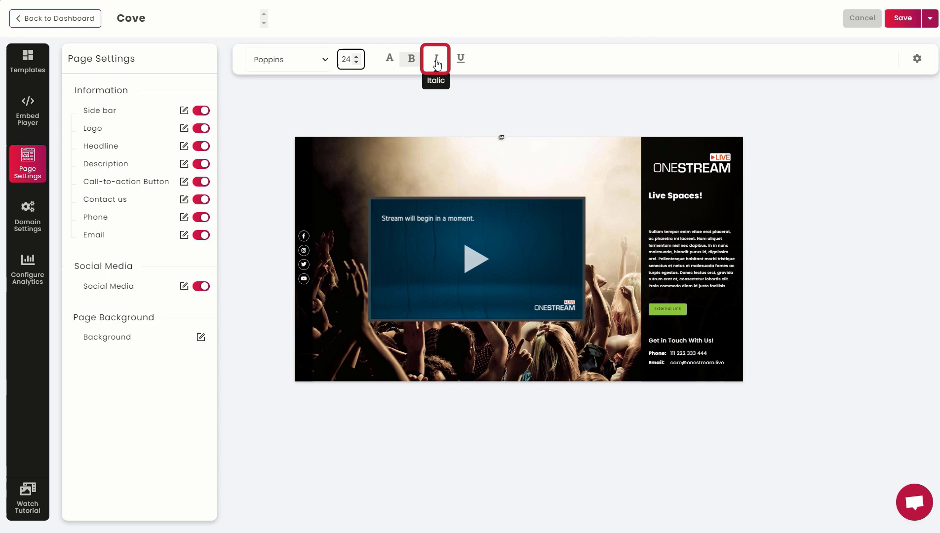
mouse_move(462, 63)
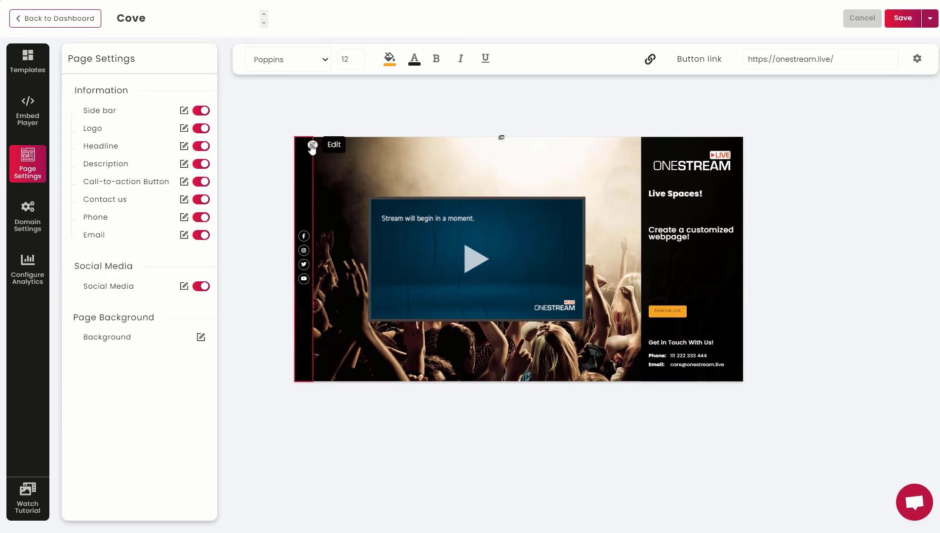
Give the social bar a light background and a new icon colour, reviewing the account links list
left_click(184, 287)
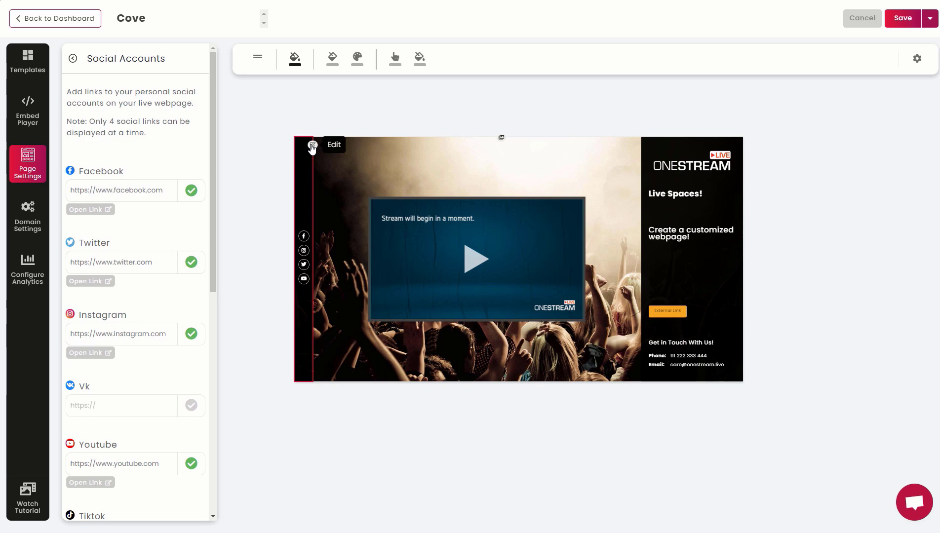
left_click(294, 58)
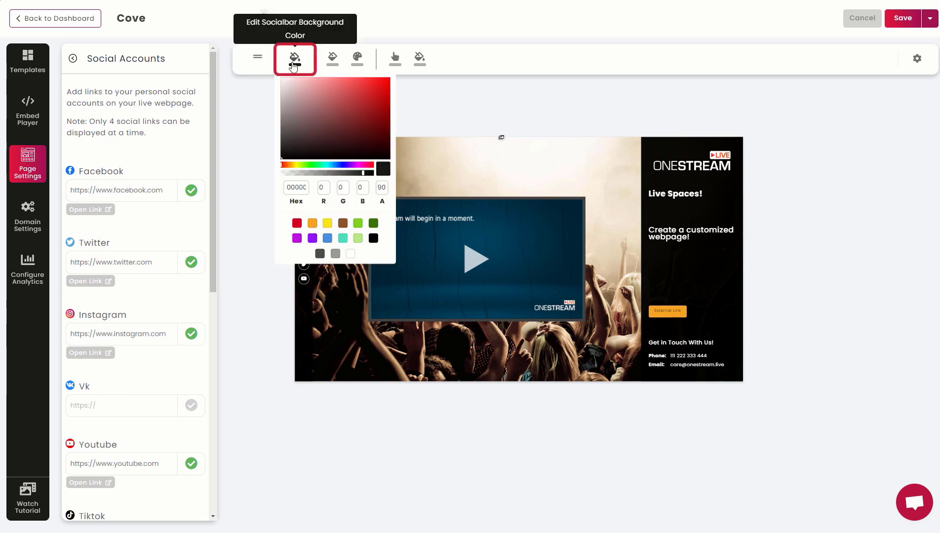
left_click(332, 58)
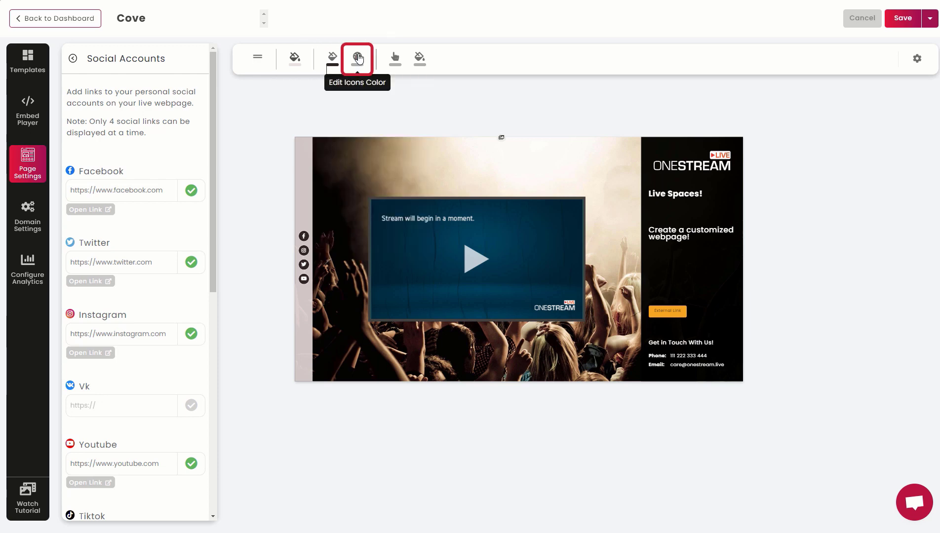
left_click(357, 57)
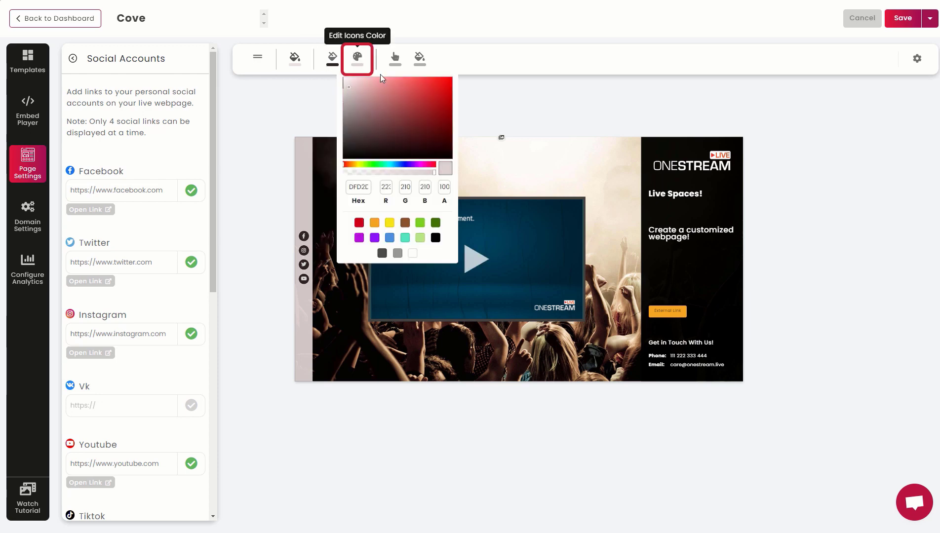
left_click(395, 57)
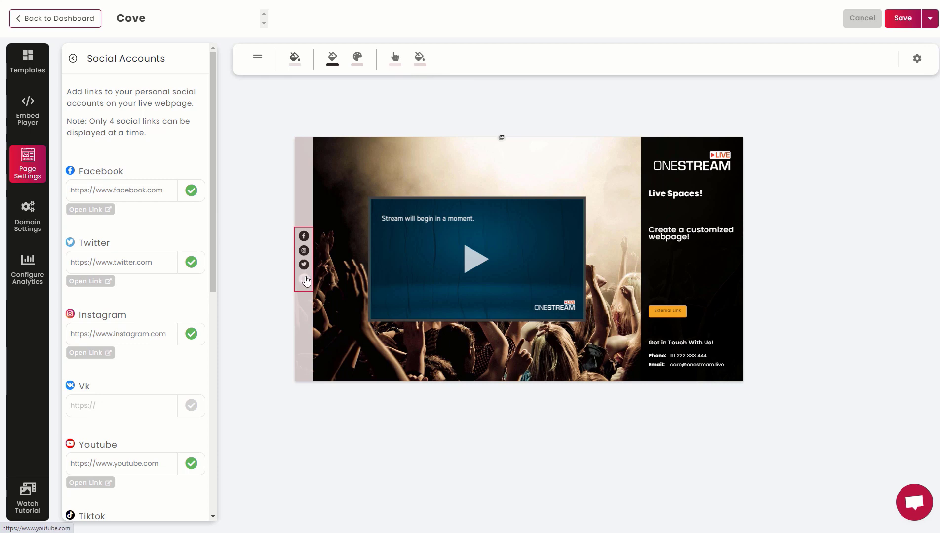
scroll("down", 3)
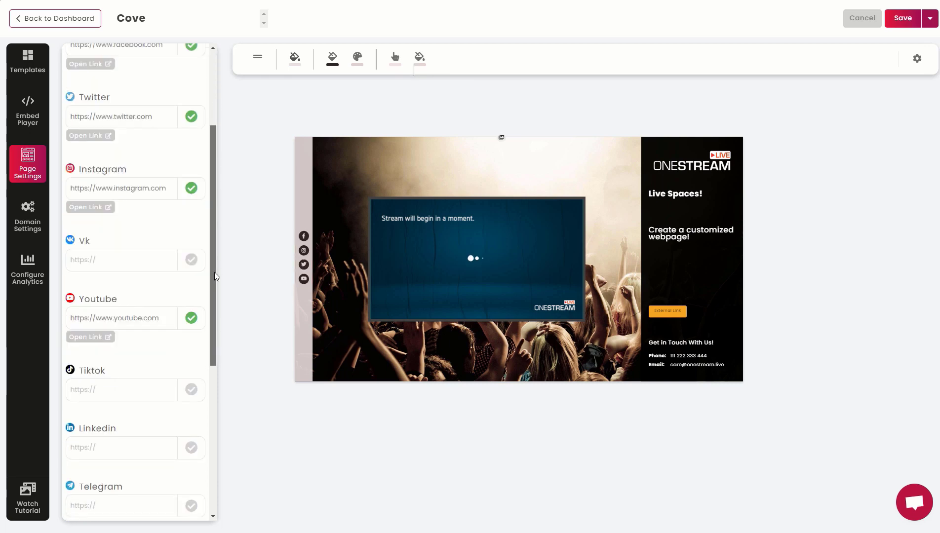
scroll("down", 3)
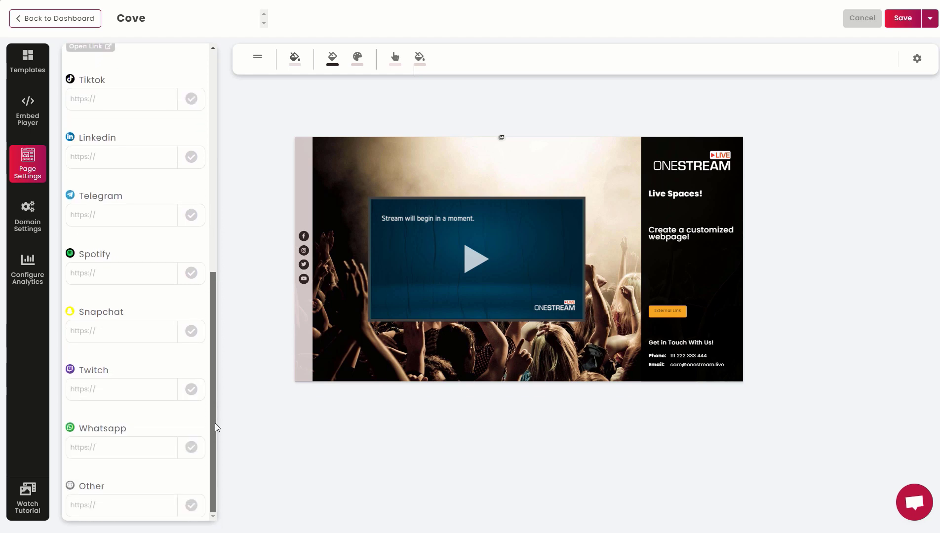
scroll("up", 3)
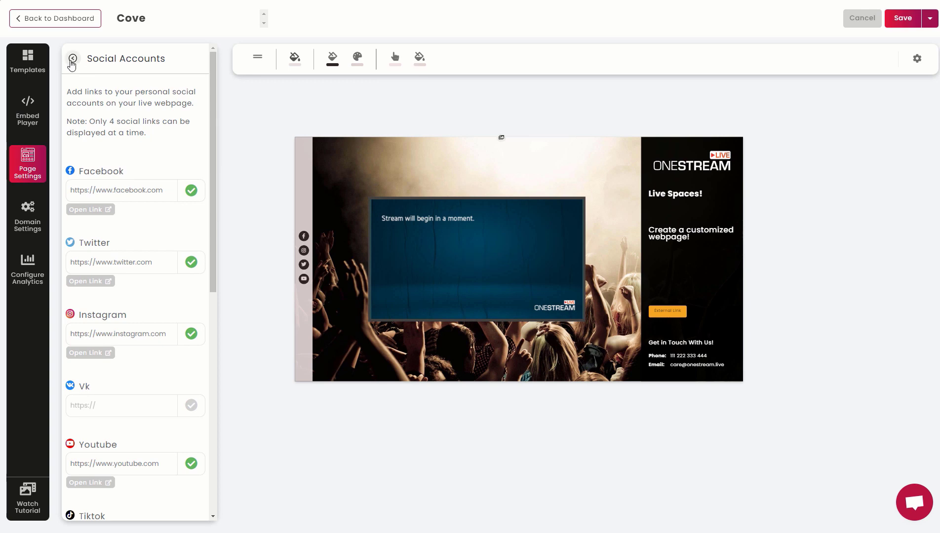
Toggle the Social Media bar off and back on from the page settings overview
left_click(73, 58)
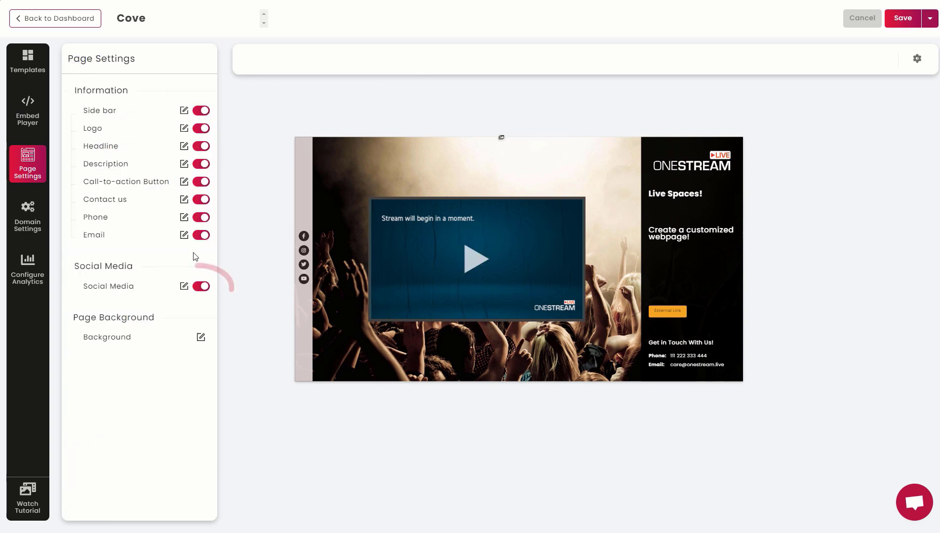
left_click(200, 287)
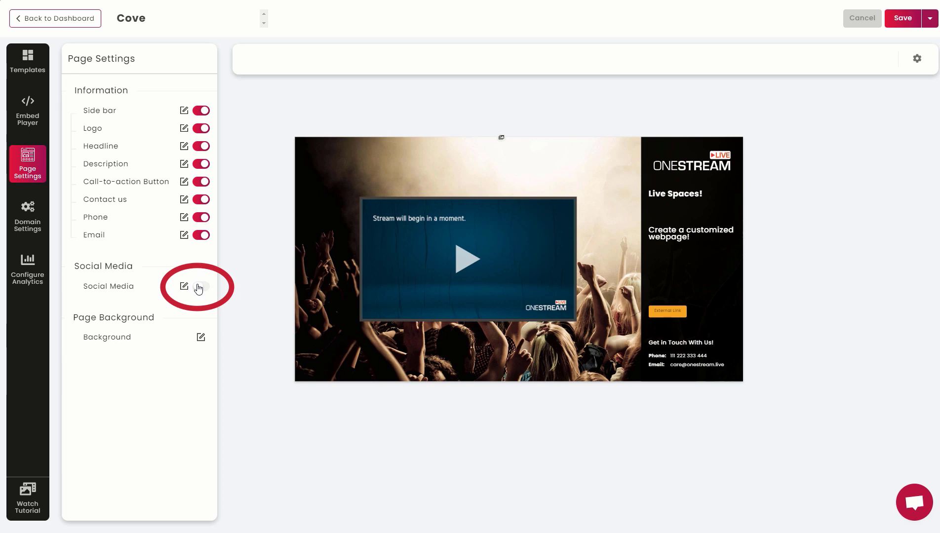
left_click(201, 286)
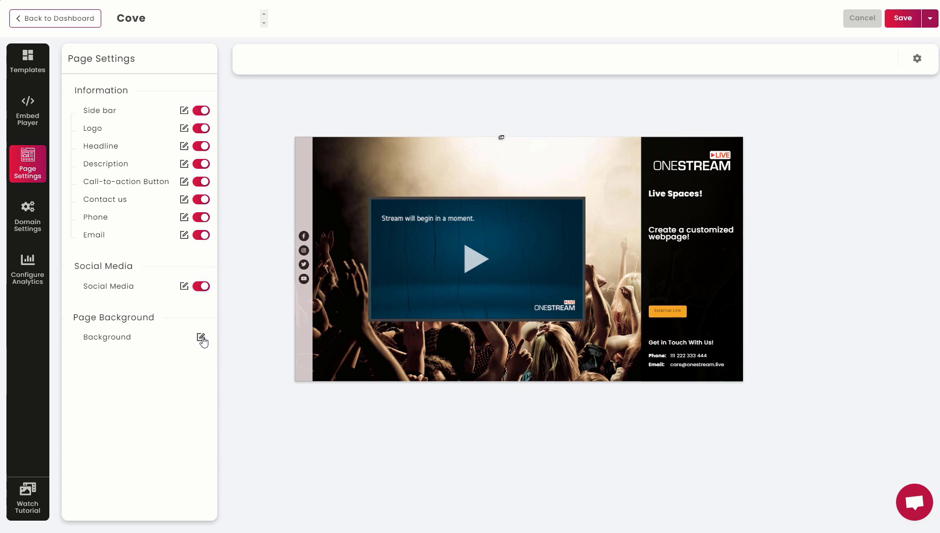
left_click(200, 339)
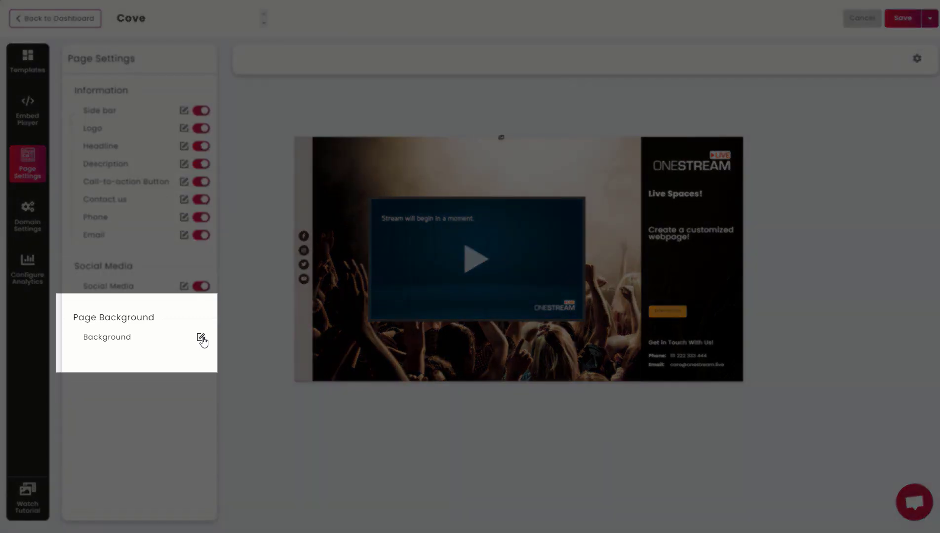
Swap the concert crowd background for the light grey default image
left_click(201, 338)
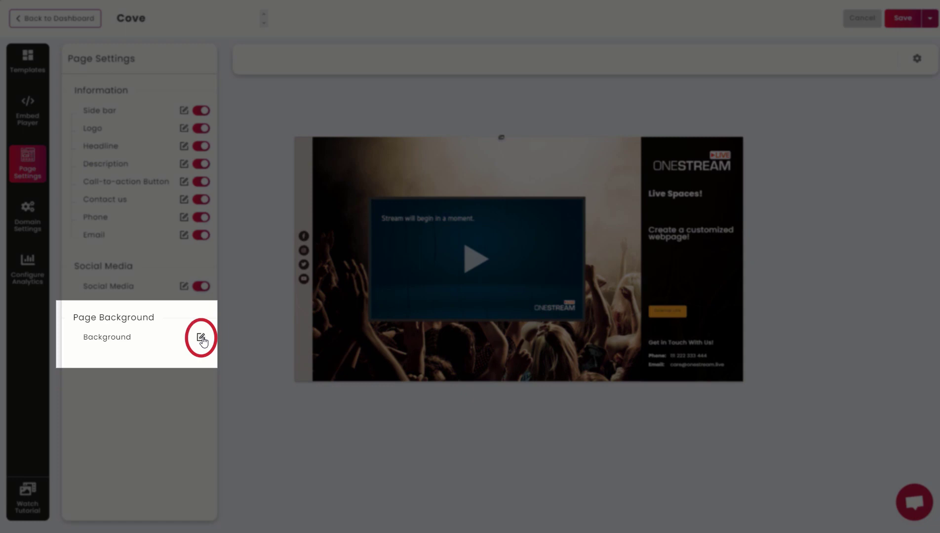
left_click(201, 338)
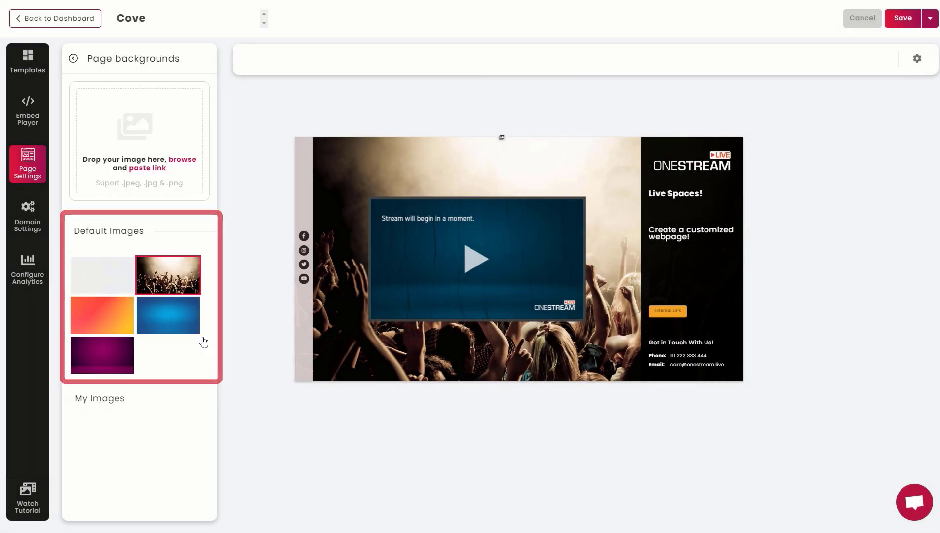
left_click(168, 276)
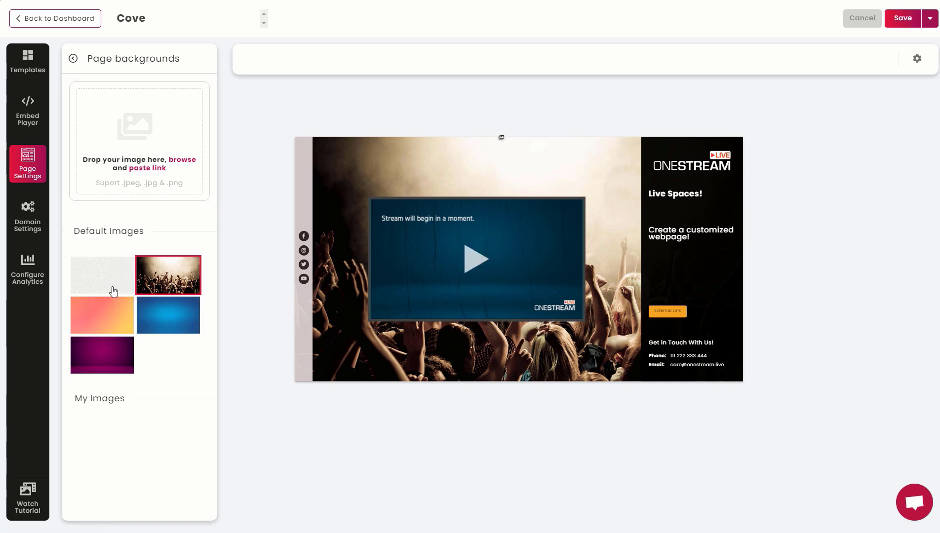
left_click(101, 275)
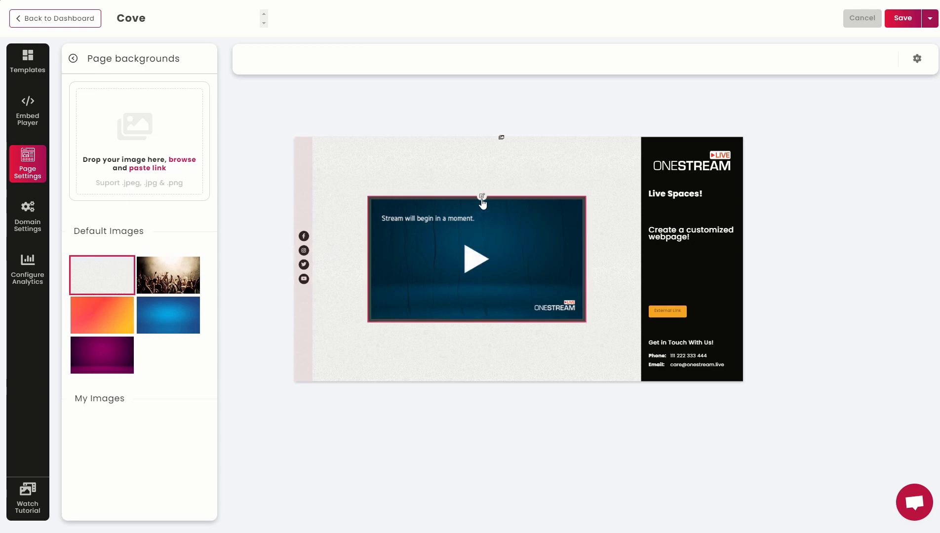
mouse_move(482, 198)
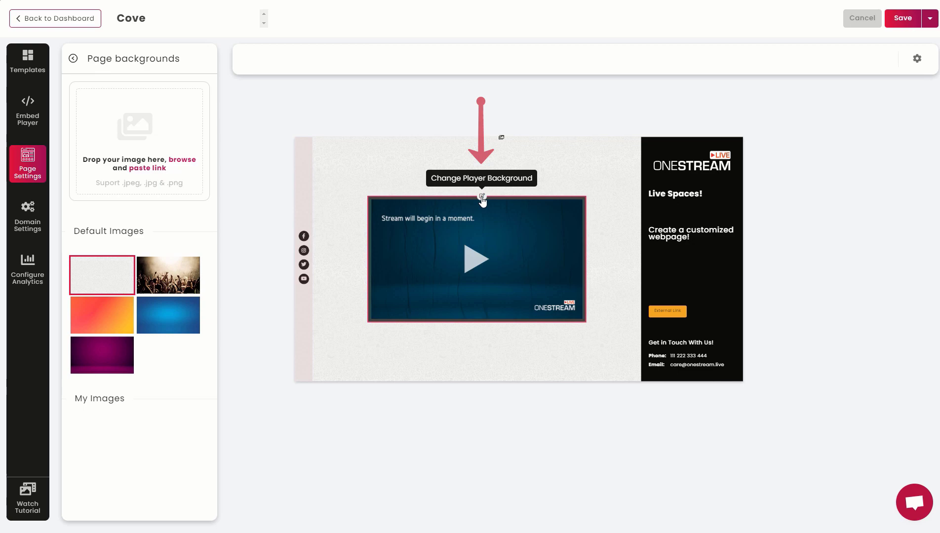
Apply the orange-pink gradient background to the embedded player
left_click(27, 111)
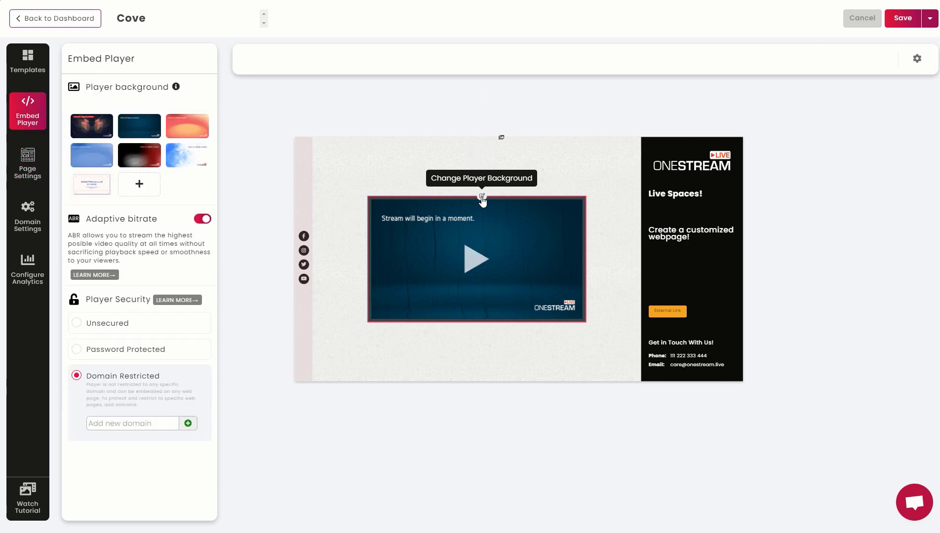
mouse_move(101, 132)
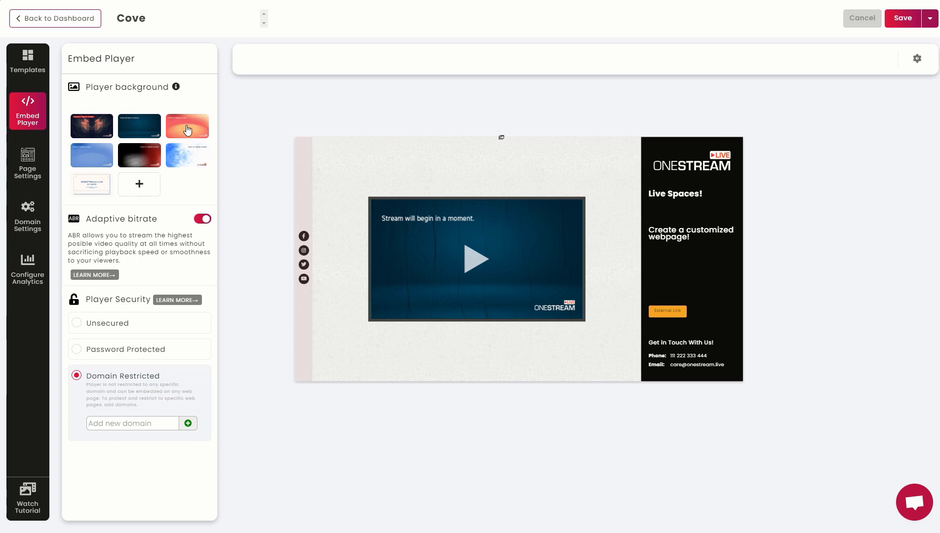
left_click(188, 126)
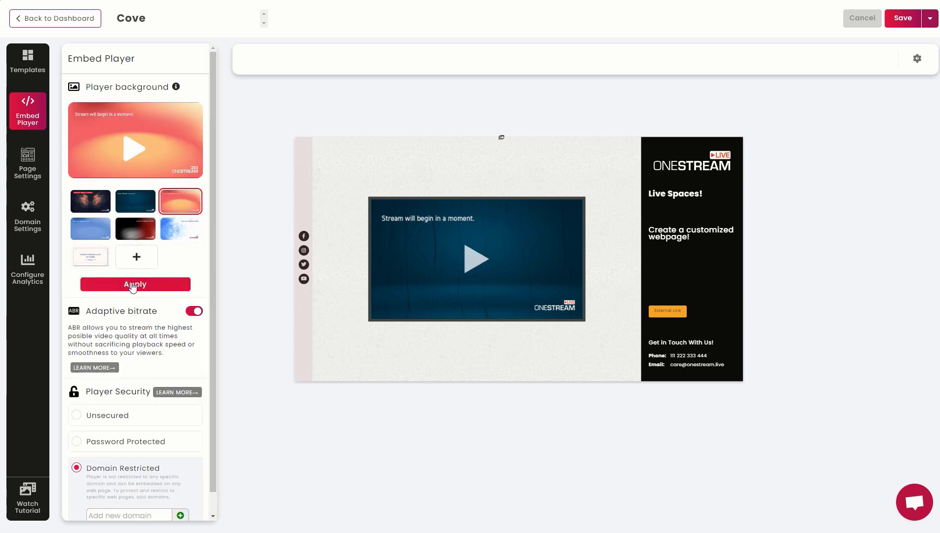
left_click(135, 284)
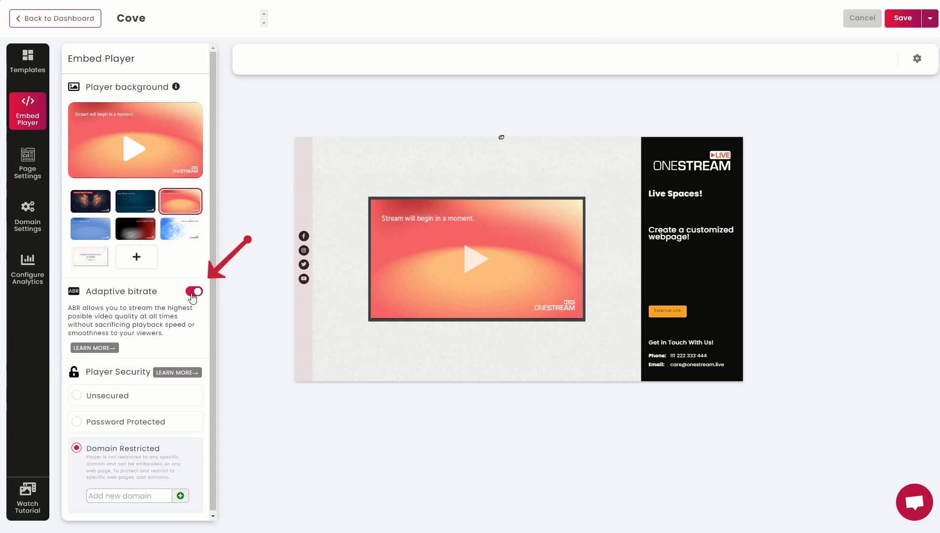
left_click(193, 292)
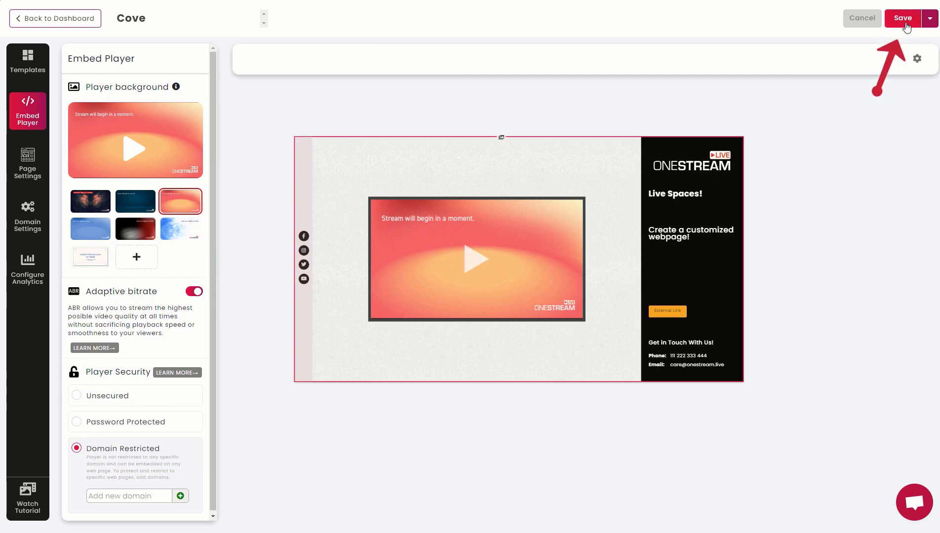
Publish the Cove template from the Save dropdown and confirm
left_click(930, 19)
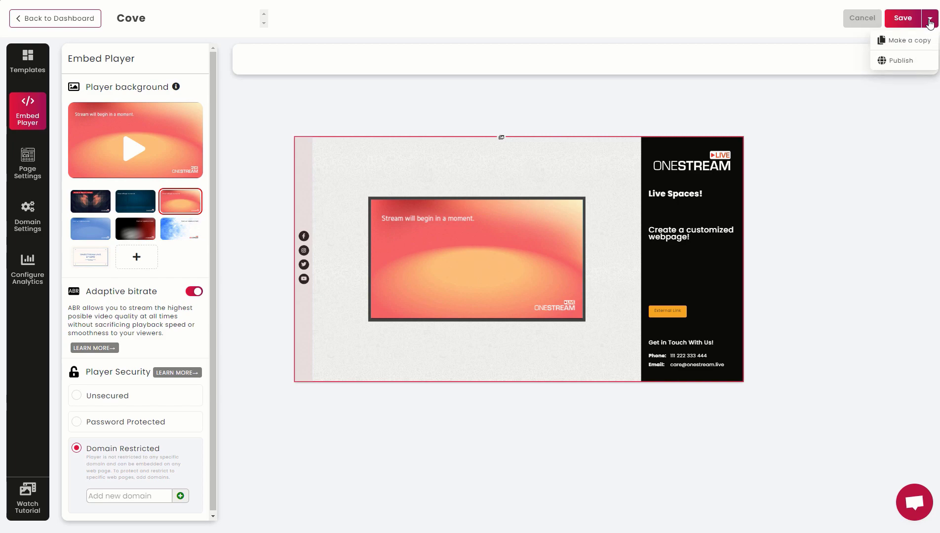
mouse_move(906, 64)
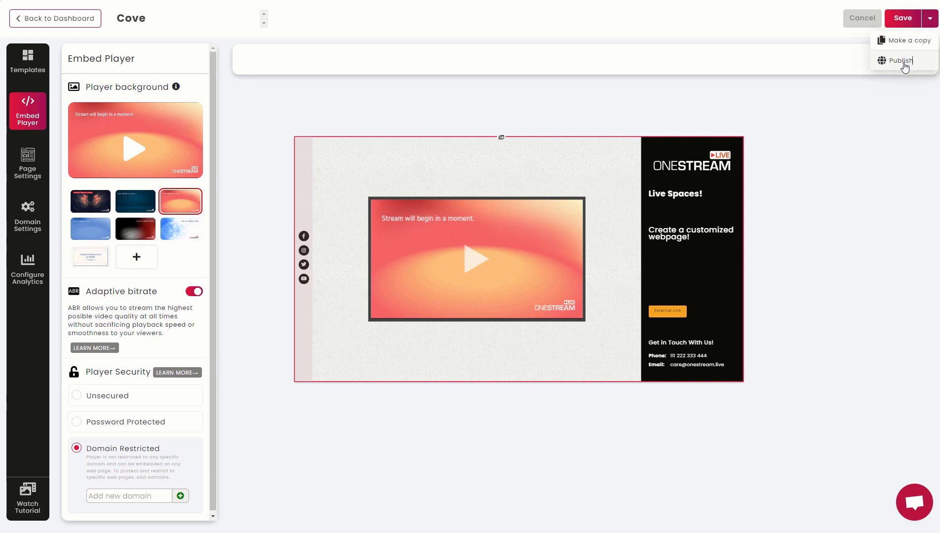
left_click(902, 60)
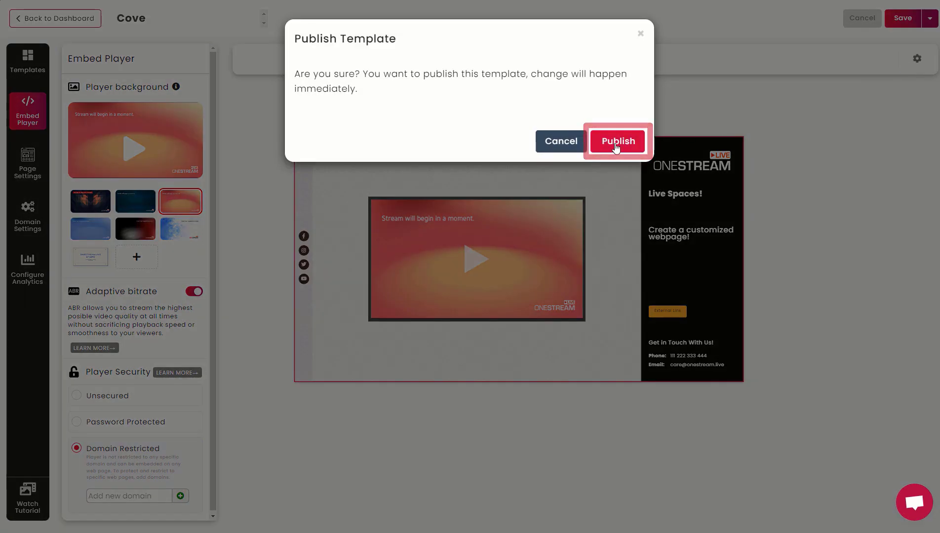
left_click(619, 142)
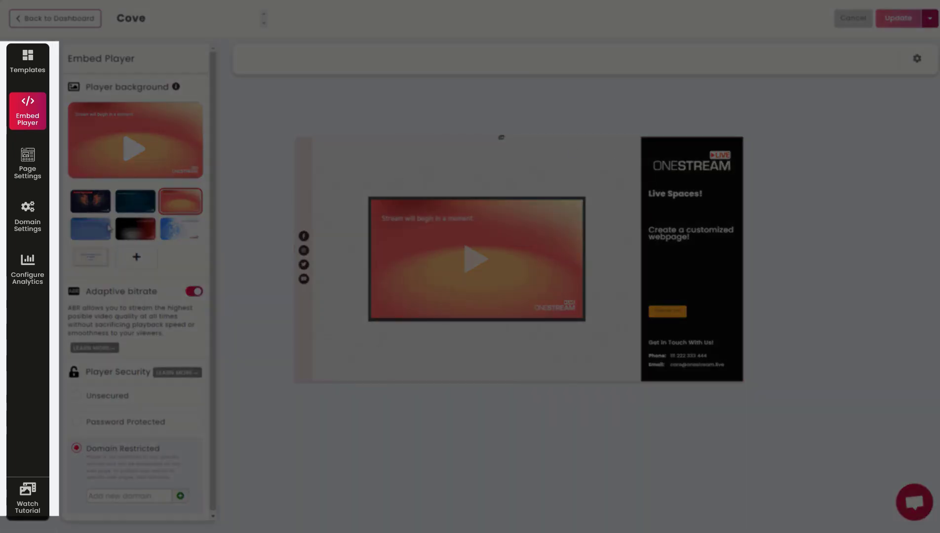
mouse_move(28, 221)
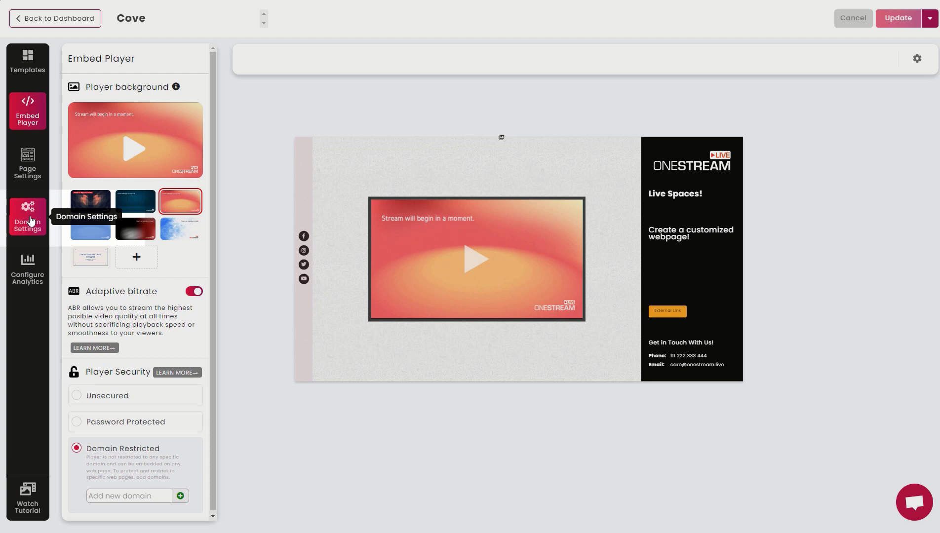
Change the basic subdomain to rachel.onestream.live and open the site in a new tab
left_click(28, 217)
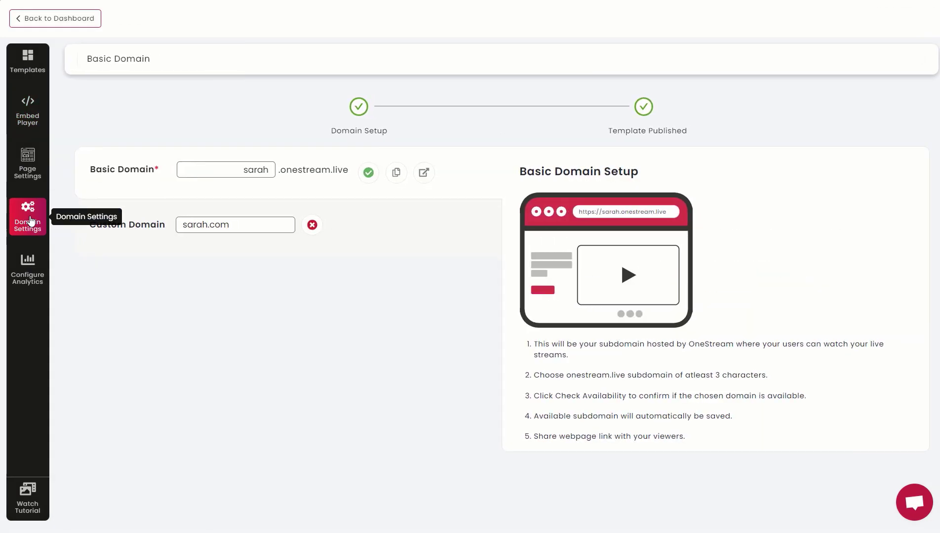
double_click(256, 170)
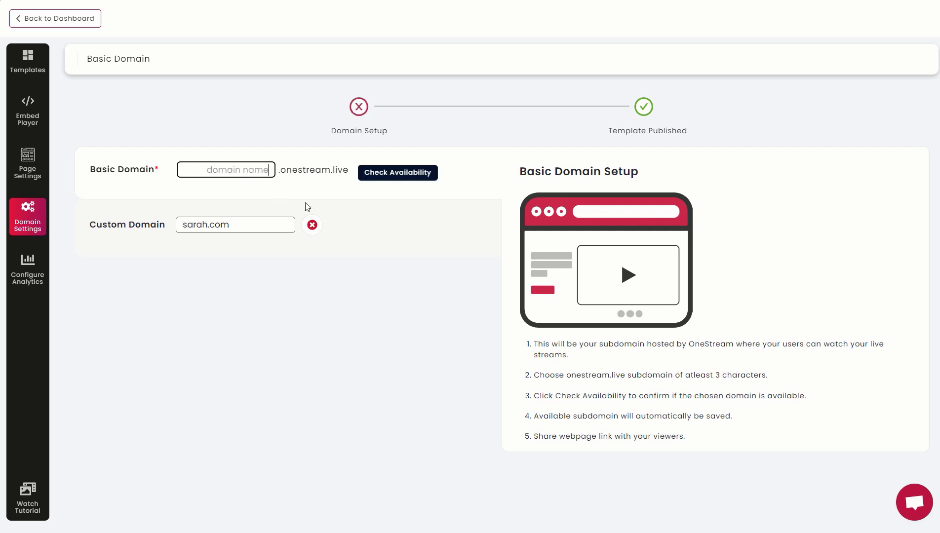
type("rachel")
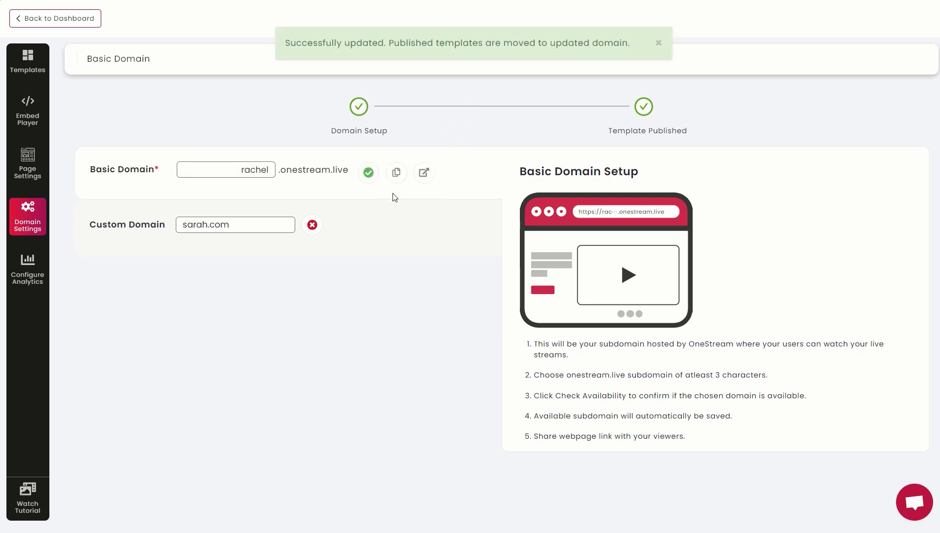
mouse_move(424, 173)
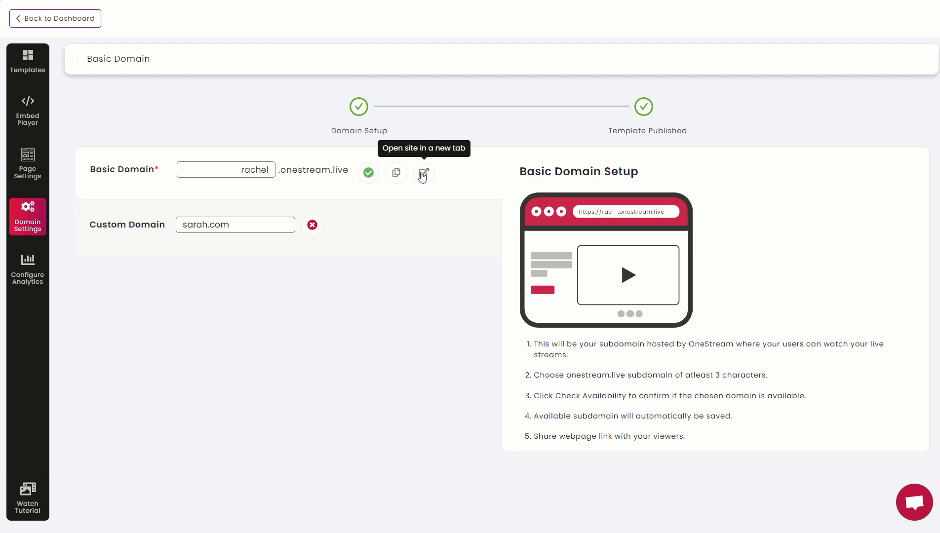
left_click(312, 226)
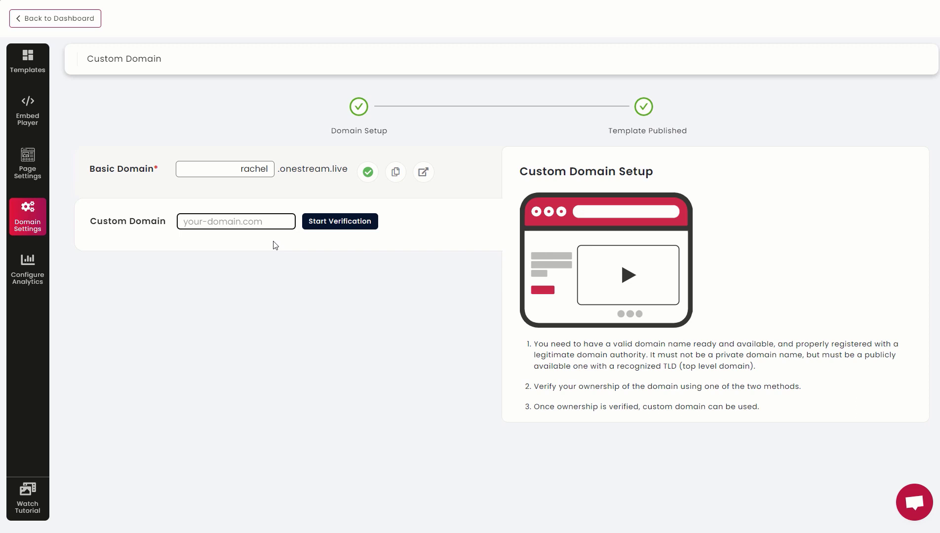
Enter racheltv.com as the custom domain, start verification and review the HTML File and CNAME methods
type("racheltv.com")
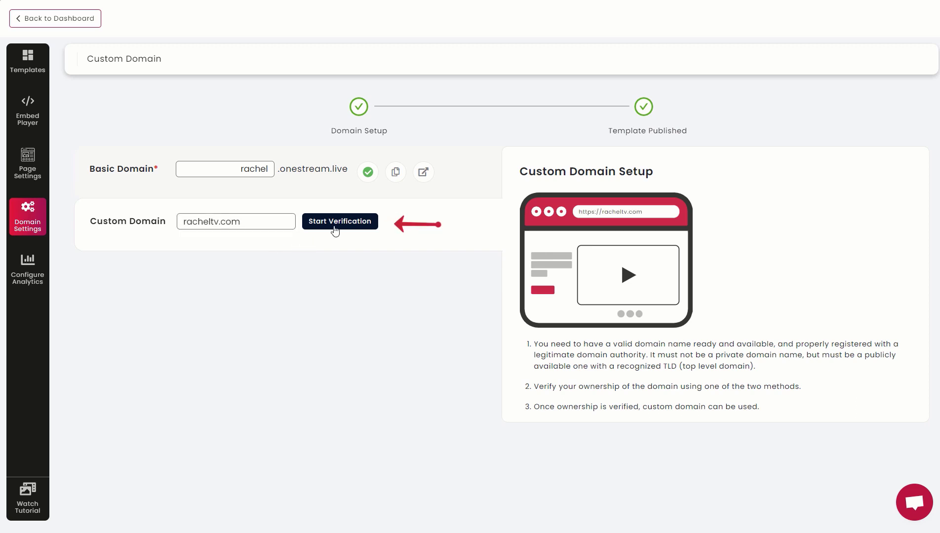
left_click(340, 221)
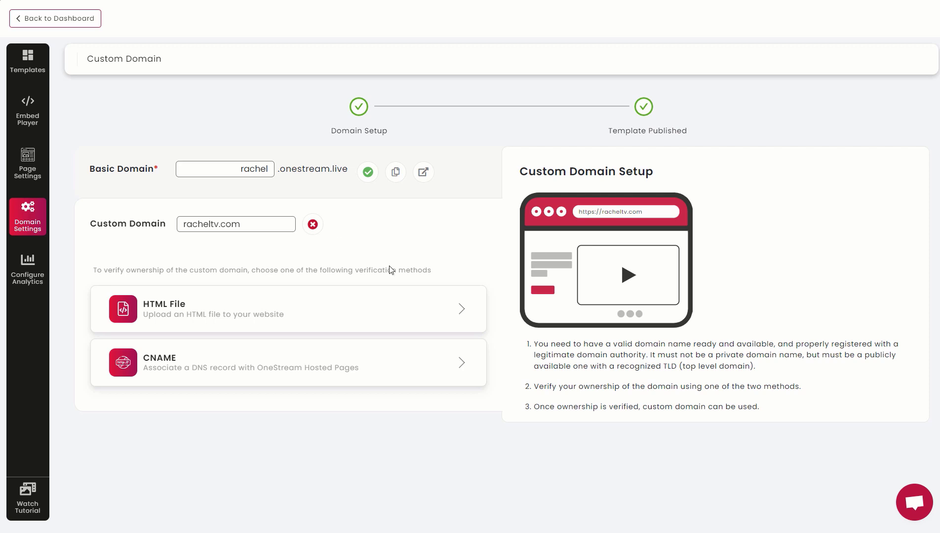
left_click(287, 309)
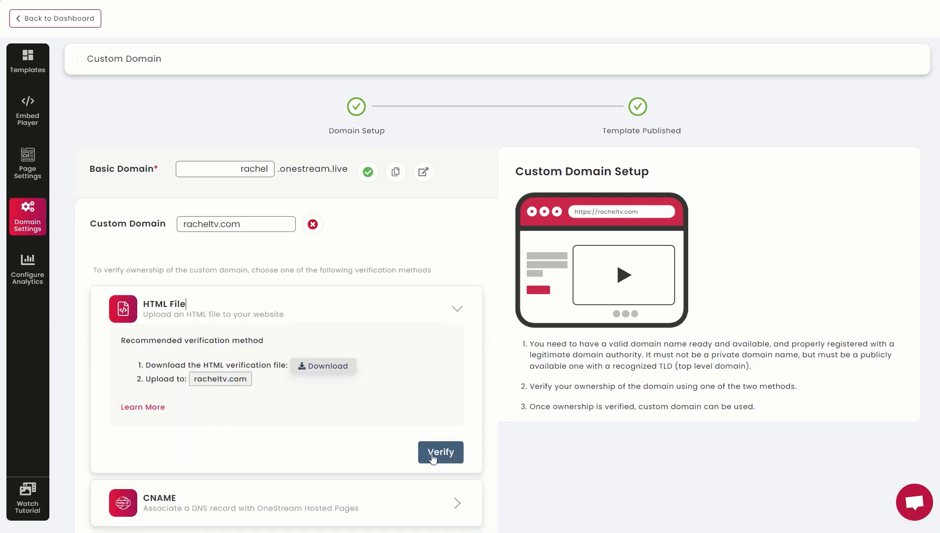
left_click(458, 310)
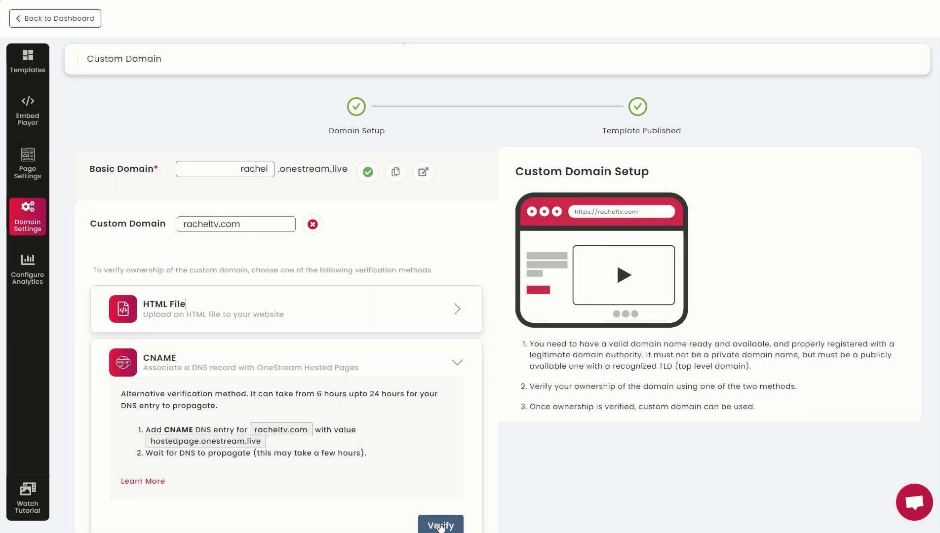
left_click(458, 363)
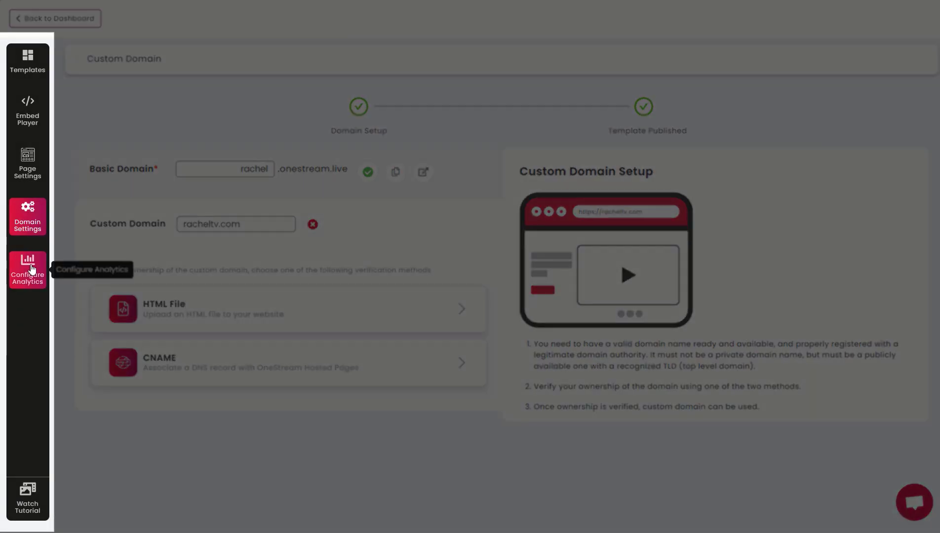
Clear the old Hotjar Site ID in analytics settings, enter the new one and save
left_click(27, 269)
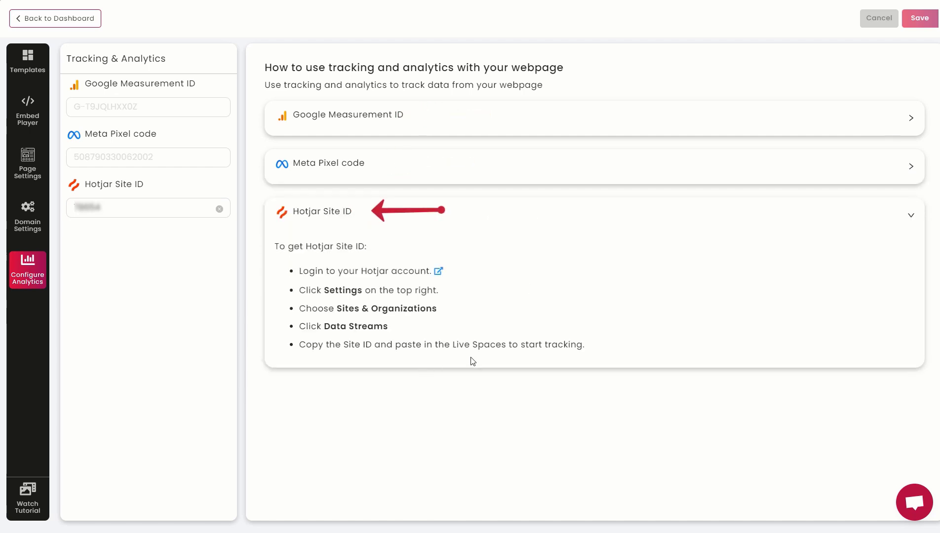
left_click(910, 215)
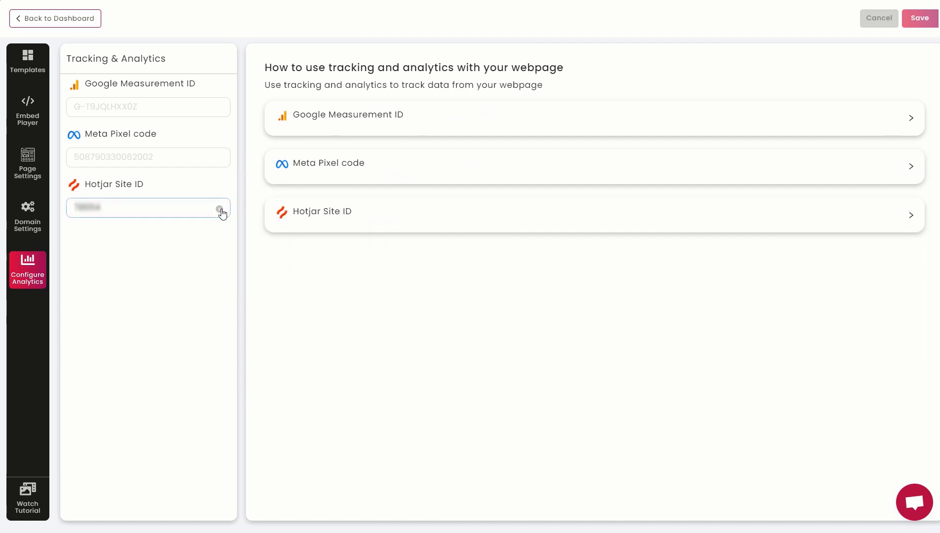
left_click(148, 208)
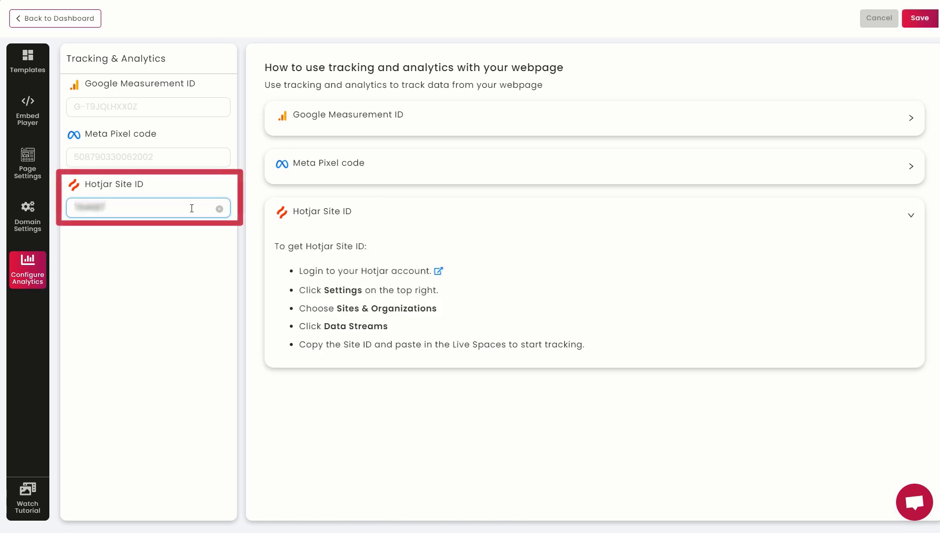
left_click(921, 17)
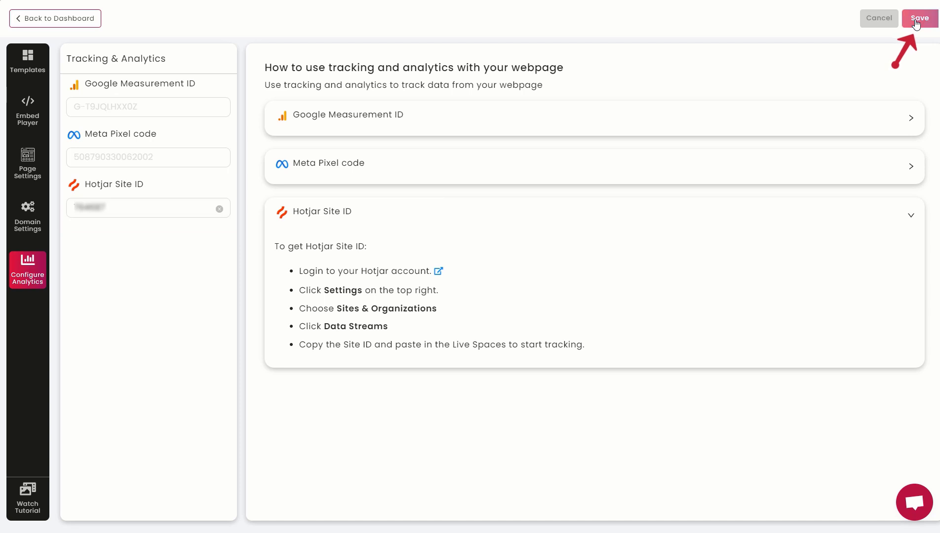
left_click(920, 18)
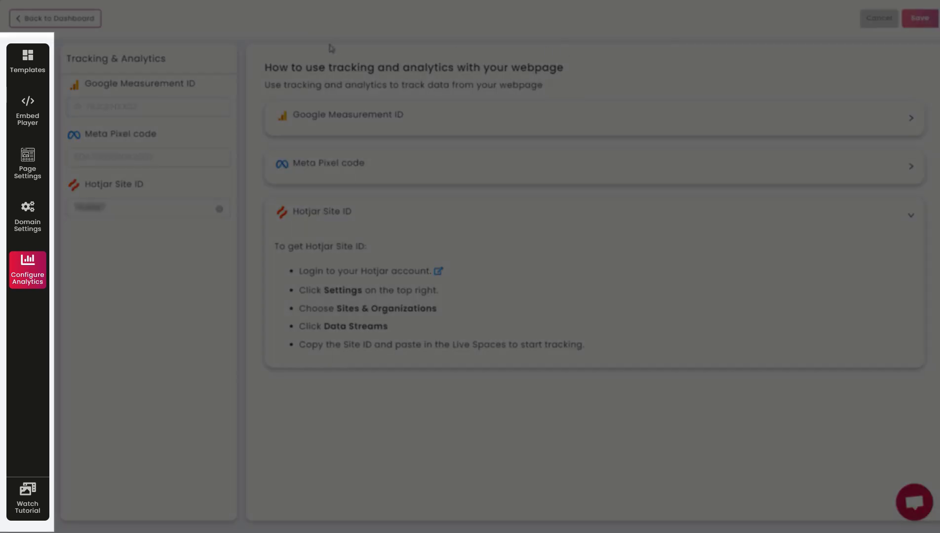
Go back to the template gallery listing the published Cove design
left_click(28, 61)
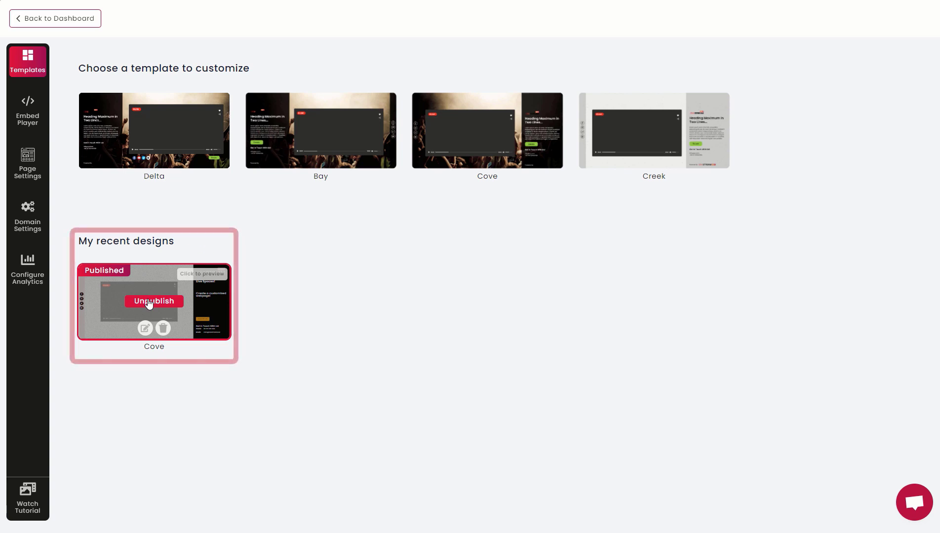
mouse_move(158, 329)
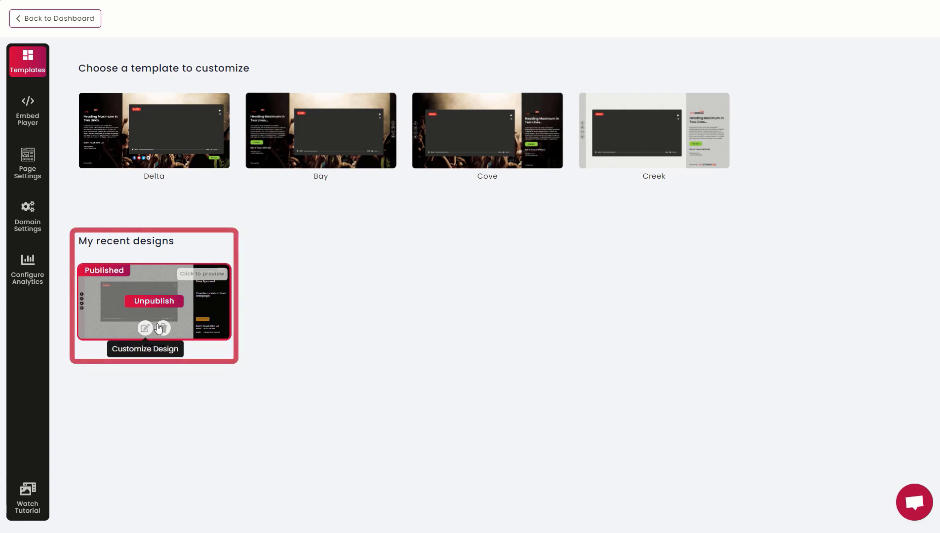
mouse_move(164, 328)
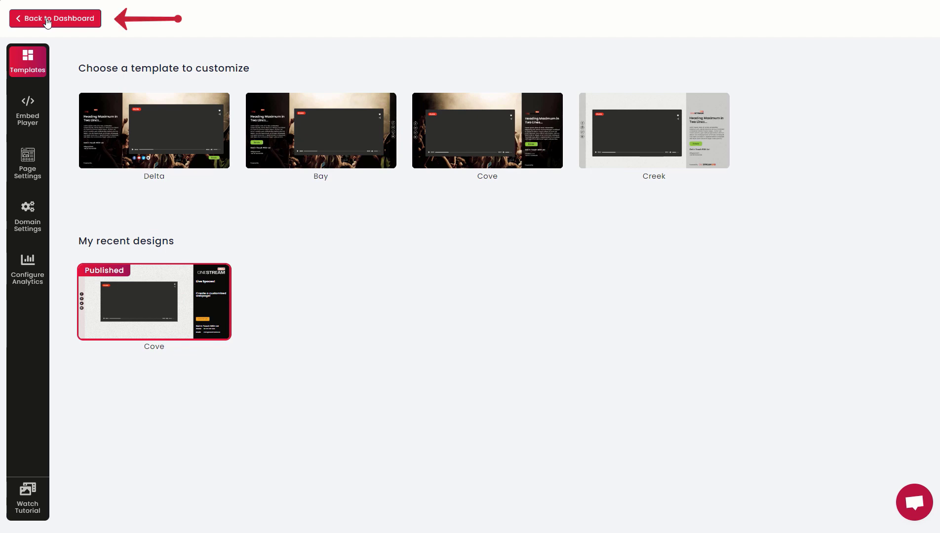
Create a new pre-recorded stream from the previously uploaded Caminandes episode
left_click(56, 19)
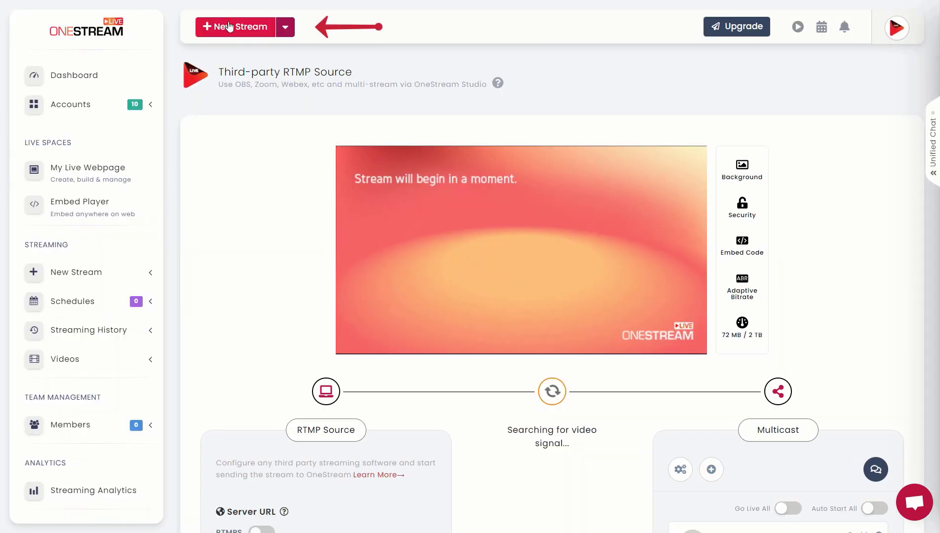
left_click(235, 27)
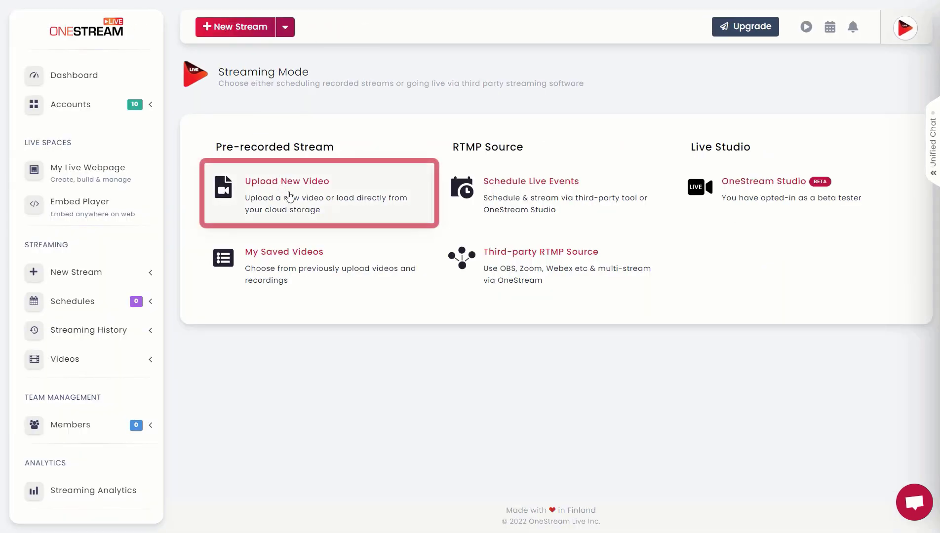
left_click(288, 182)
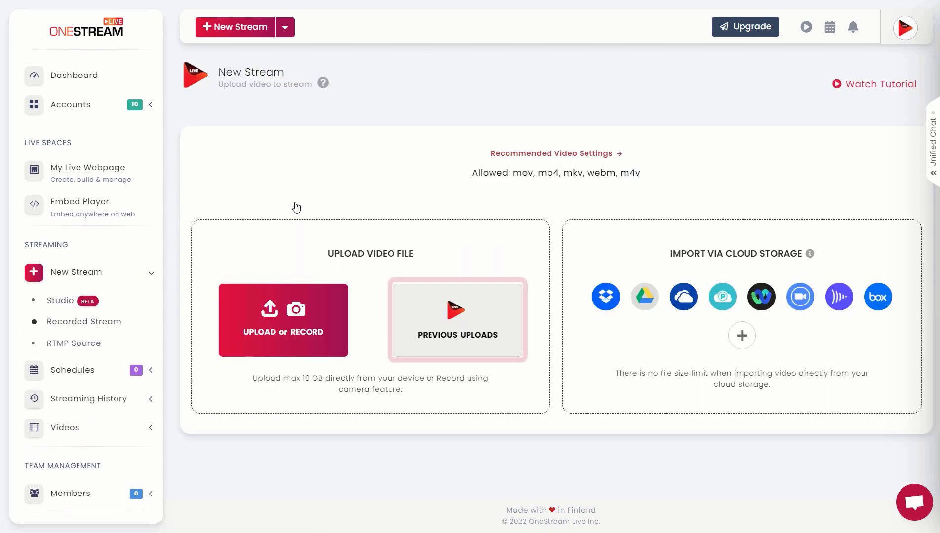
left_click(457, 319)
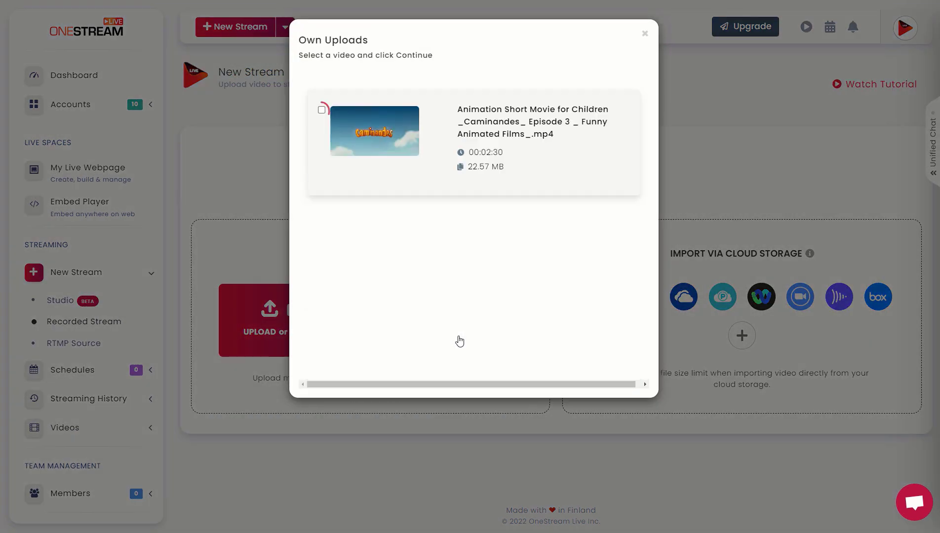
left_click(322, 111)
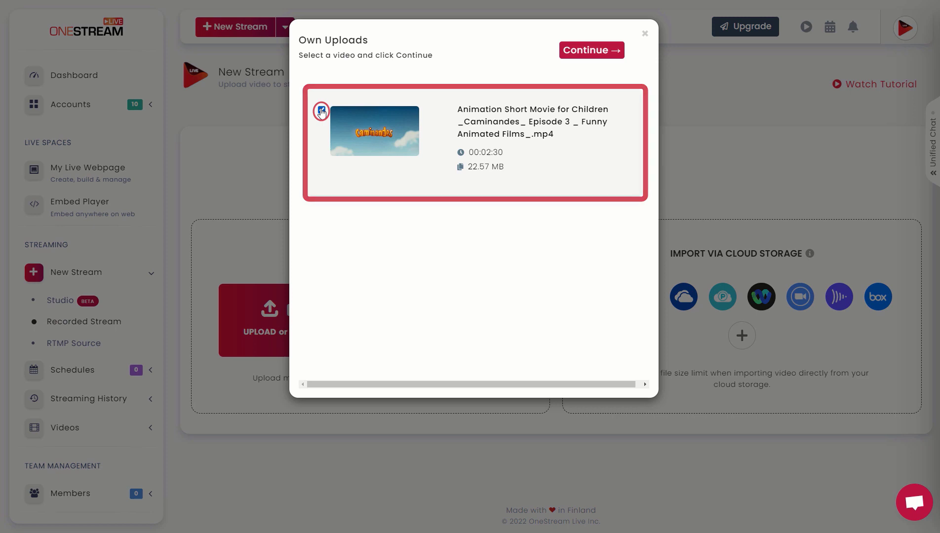
left_click(591, 51)
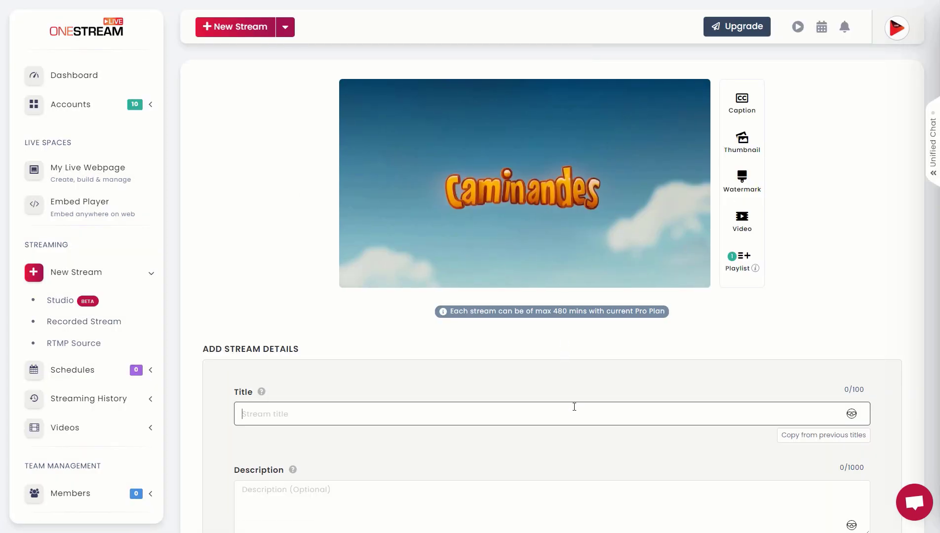
Title the stream 'Live Spaces!', schedule it immediately on the Website - Channel account and show its live chat
type("Live Spaces!")
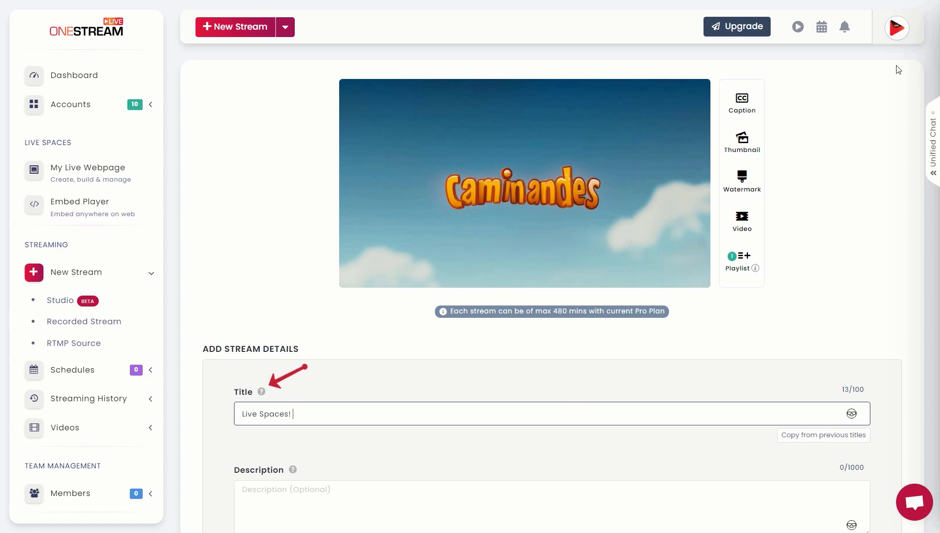
scroll("down", 3)
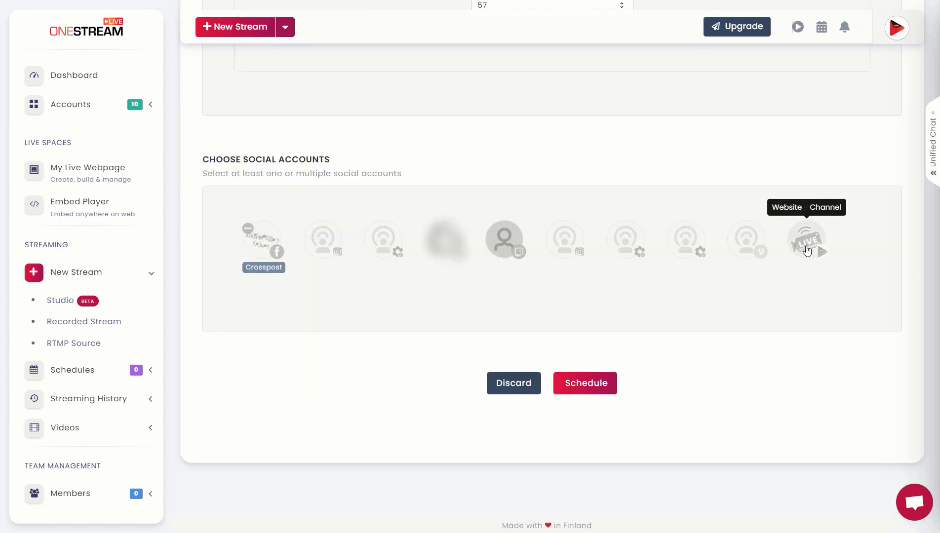
left_click(807, 240)
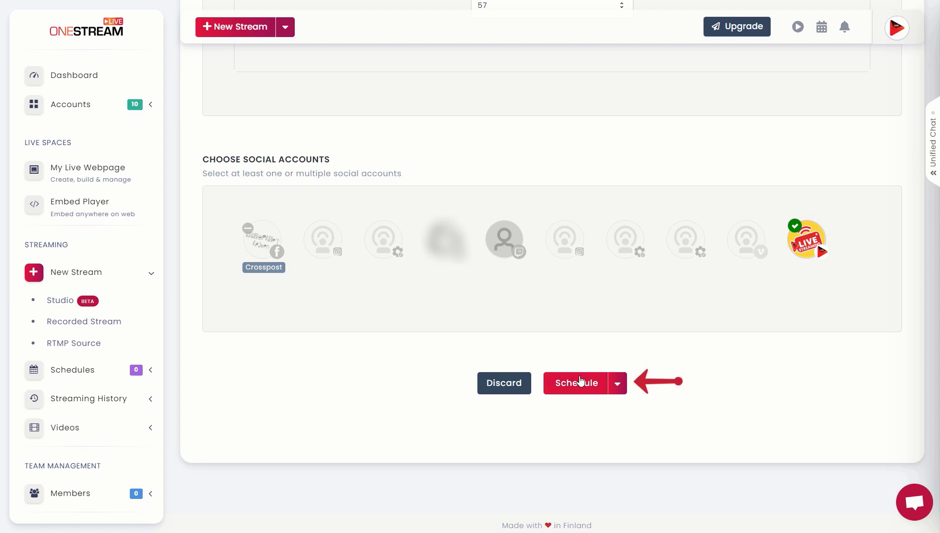
left_click(576, 383)
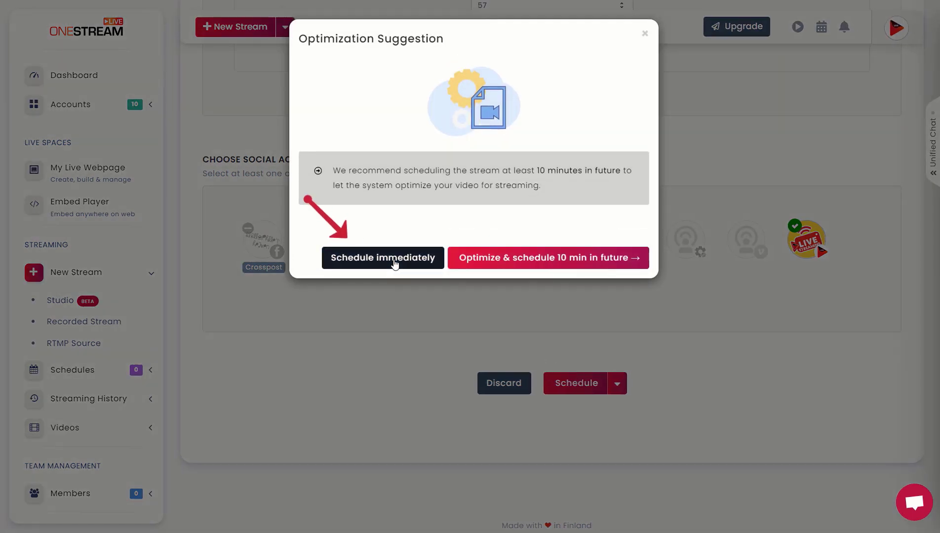
left_click(383, 257)
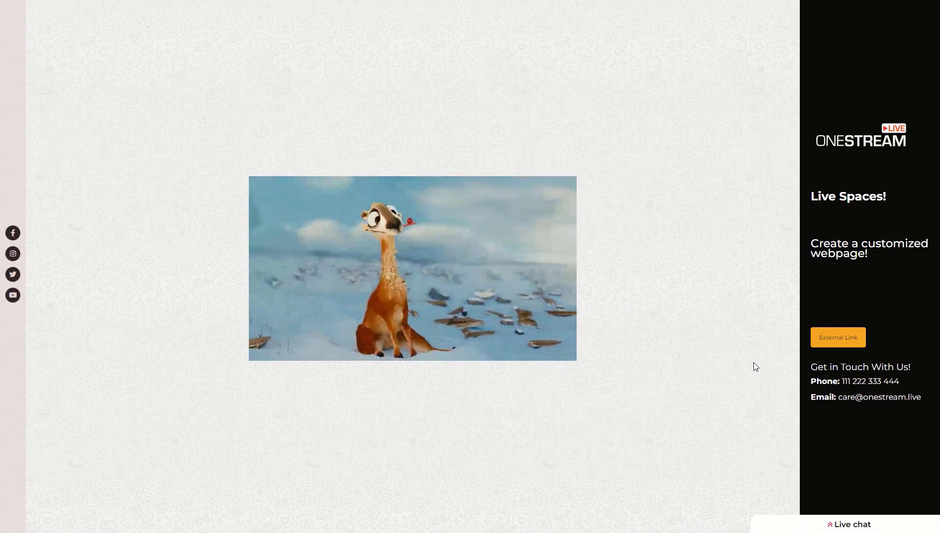
left_click(849, 525)
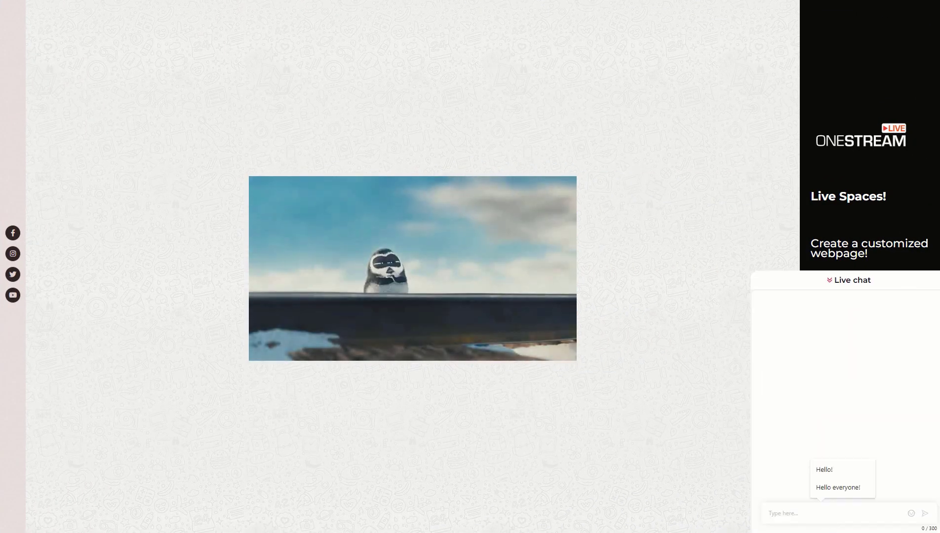